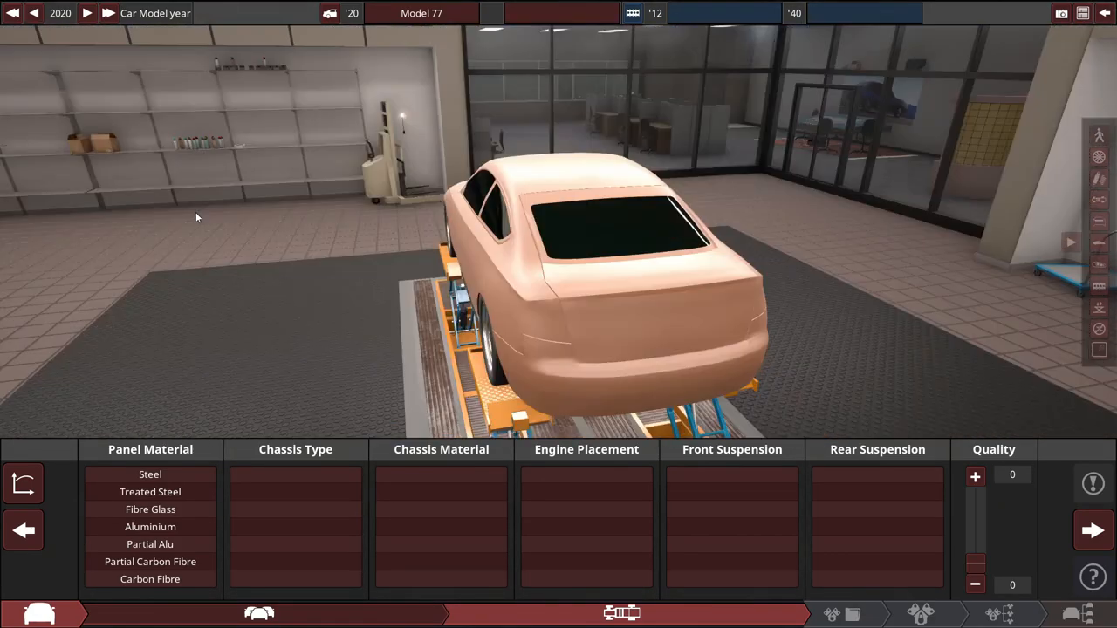
Step: Give the Model 77 partial aluminium body panels under Panel Material
click(150, 544)
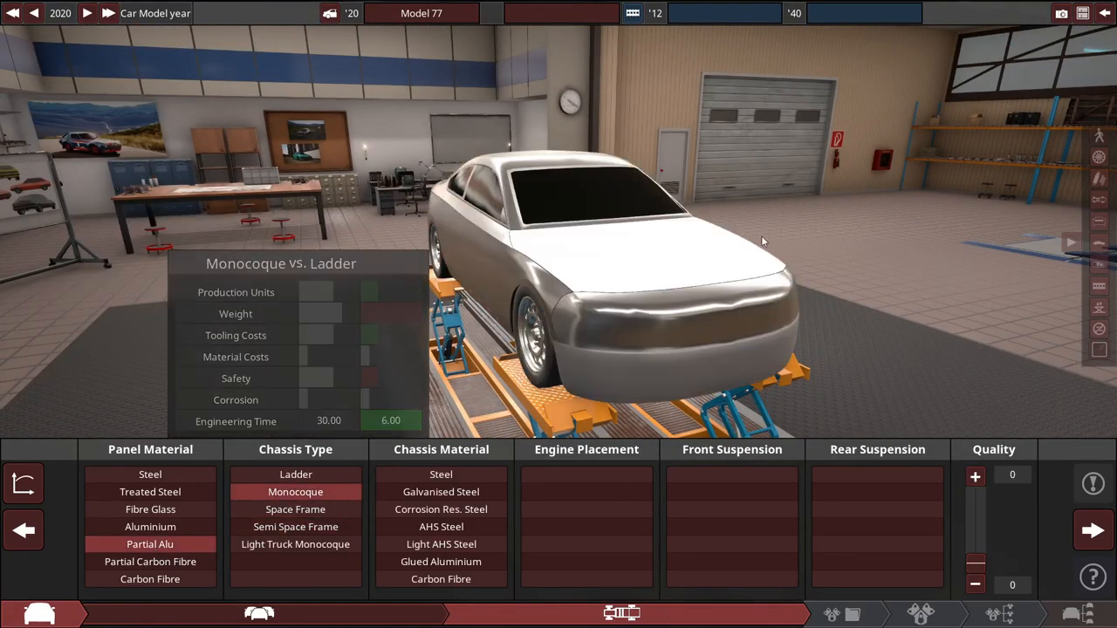
mouse_move(576, 210)
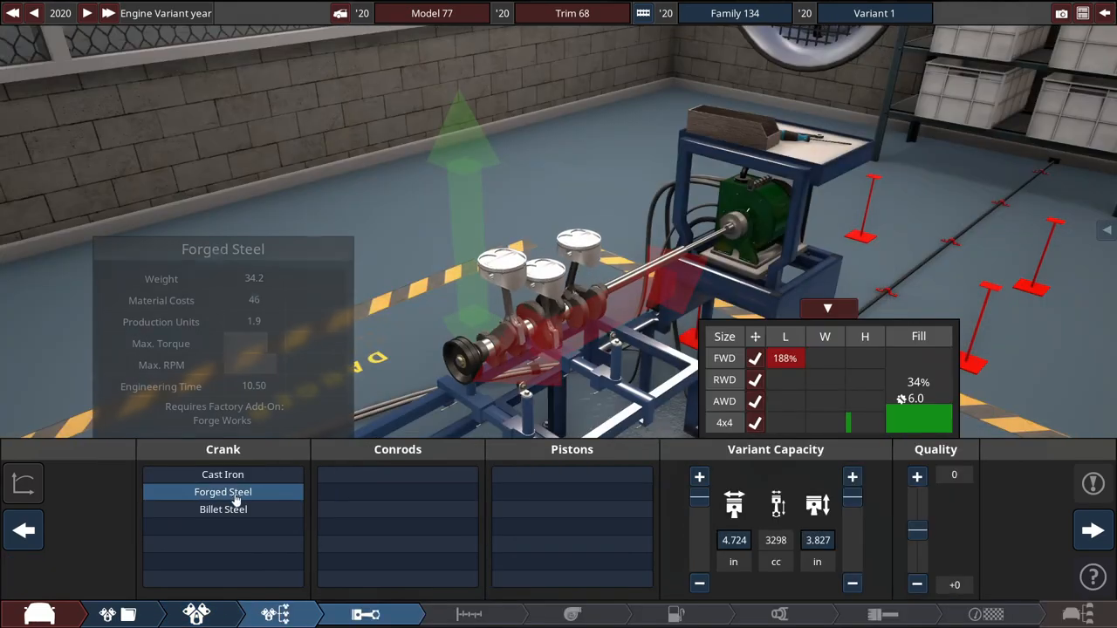
Step: Fit a billet steel crank, lightweight titanium conrods and lightweight forged pistons
click(223, 508)
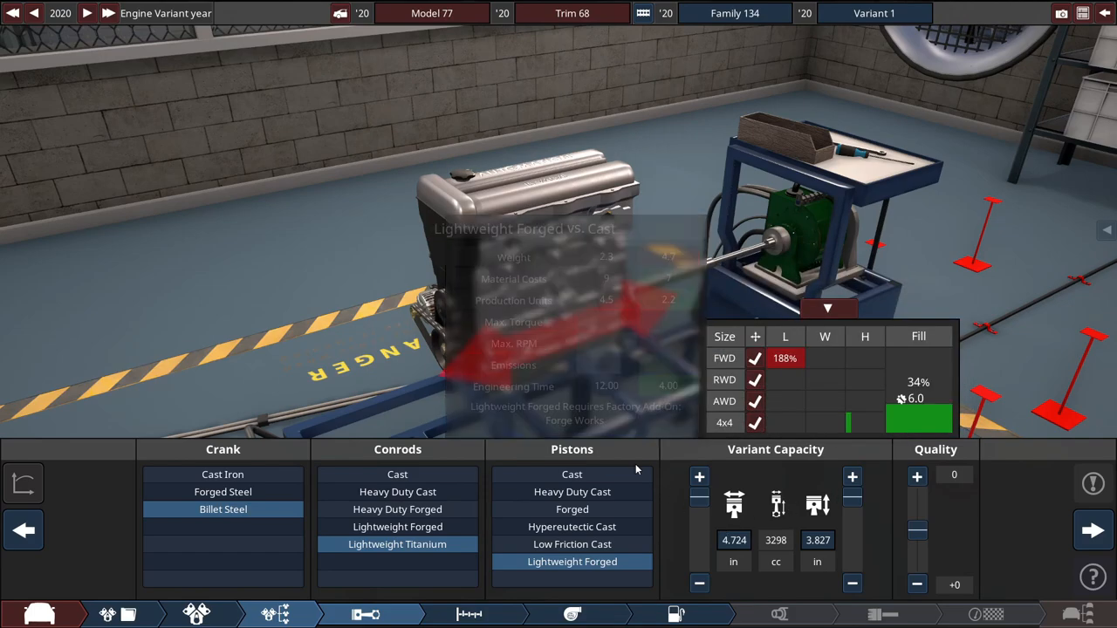
click(917, 497)
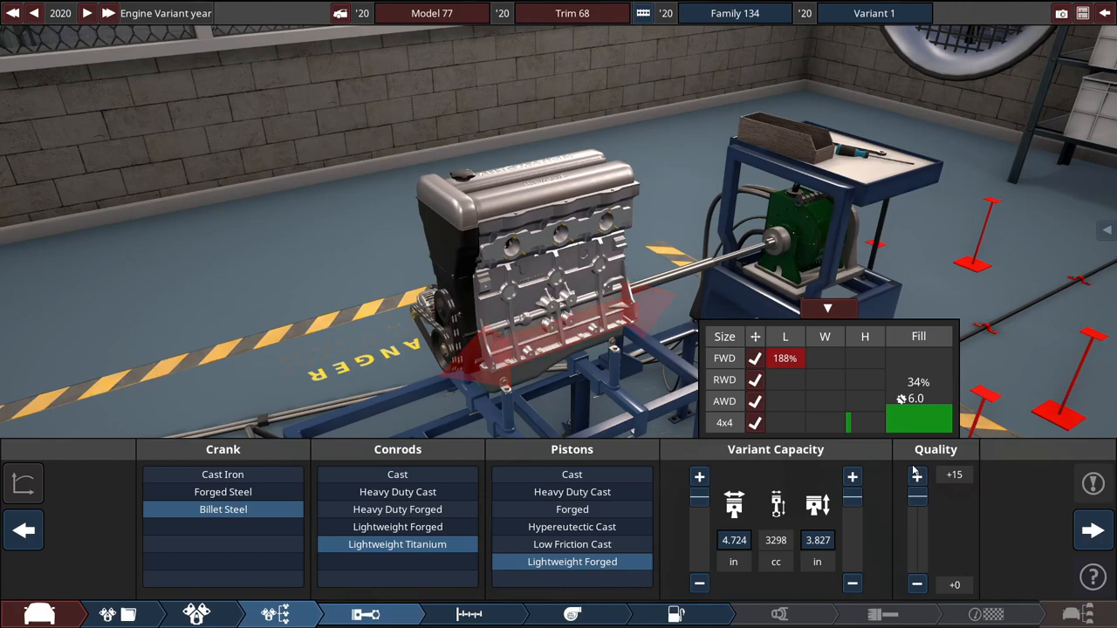
click(470, 614)
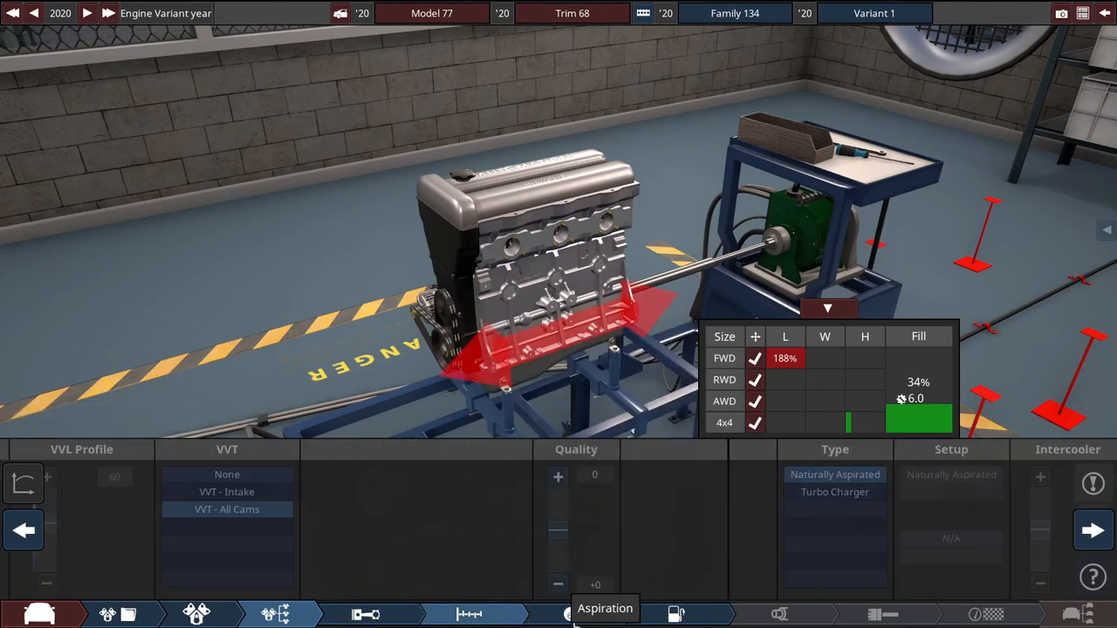
Step: Add a single ball-bearing Performance turbo and direct injection, reaching 378.2 hp
click(604, 613)
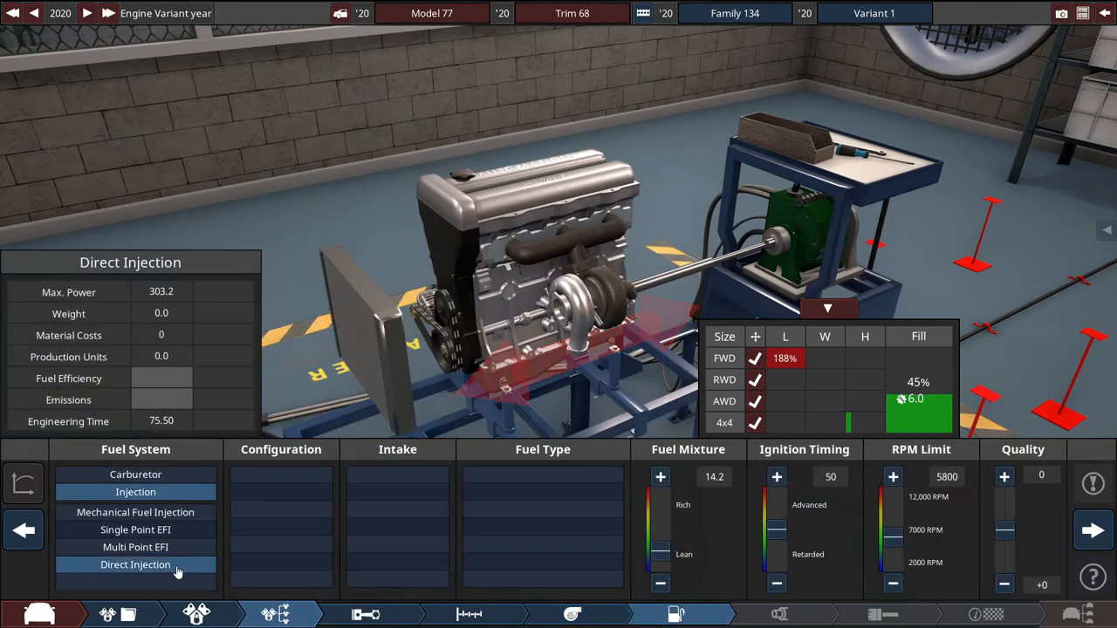
click(135, 565)
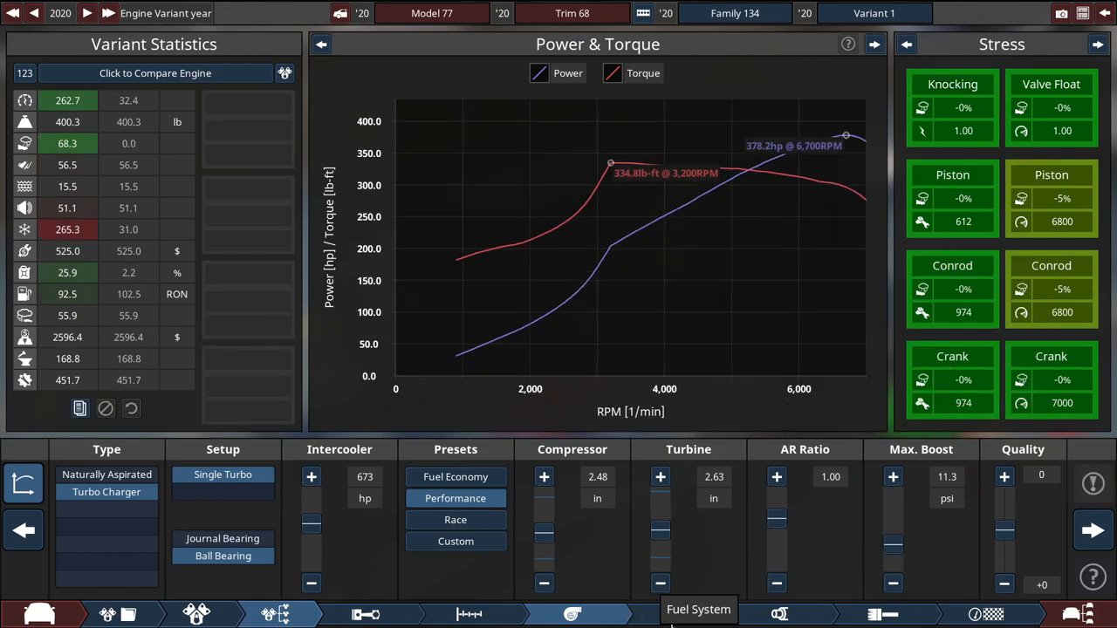
Step: Use per-cylinder Performance intake, Premium 95 RON, timing 100, 7000 RPM limit, richer mixture
click(676, 613)
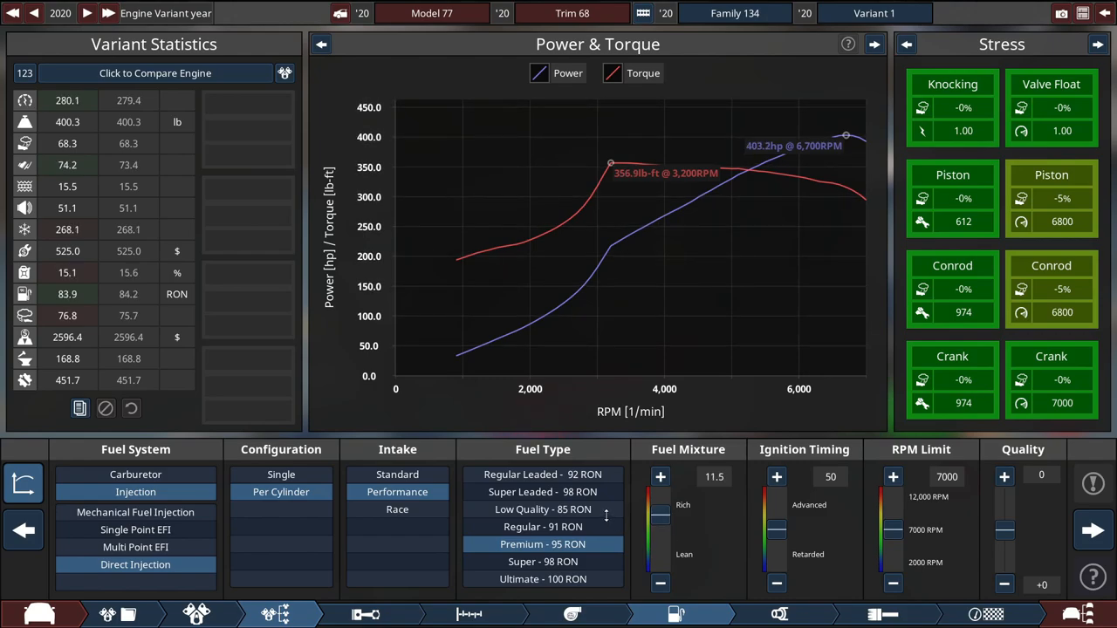
click(543, 491)
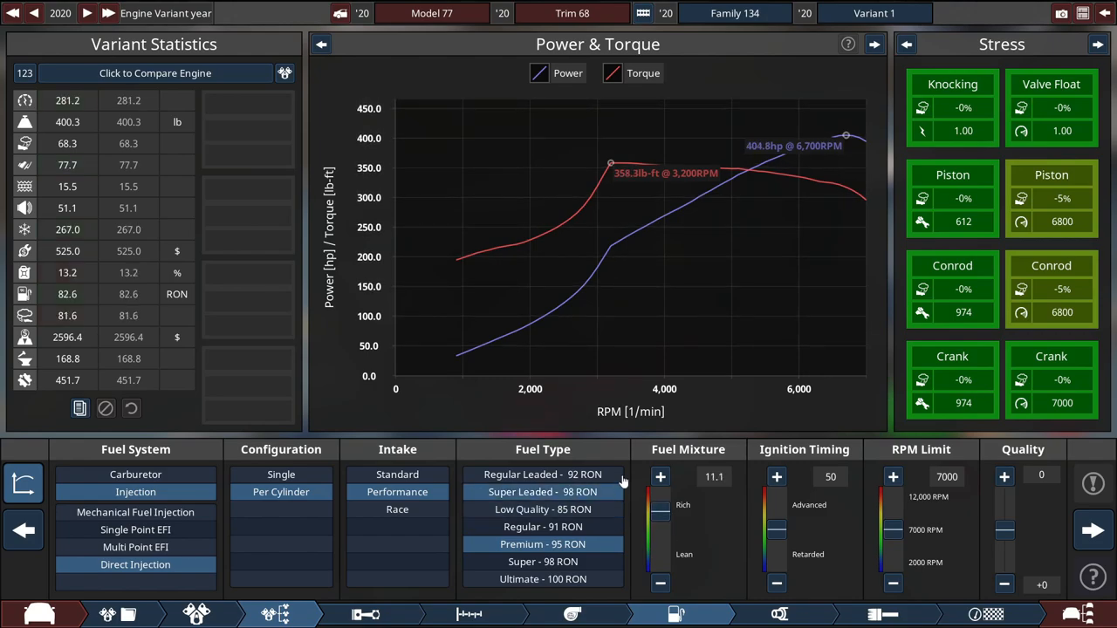
click(661, 583)
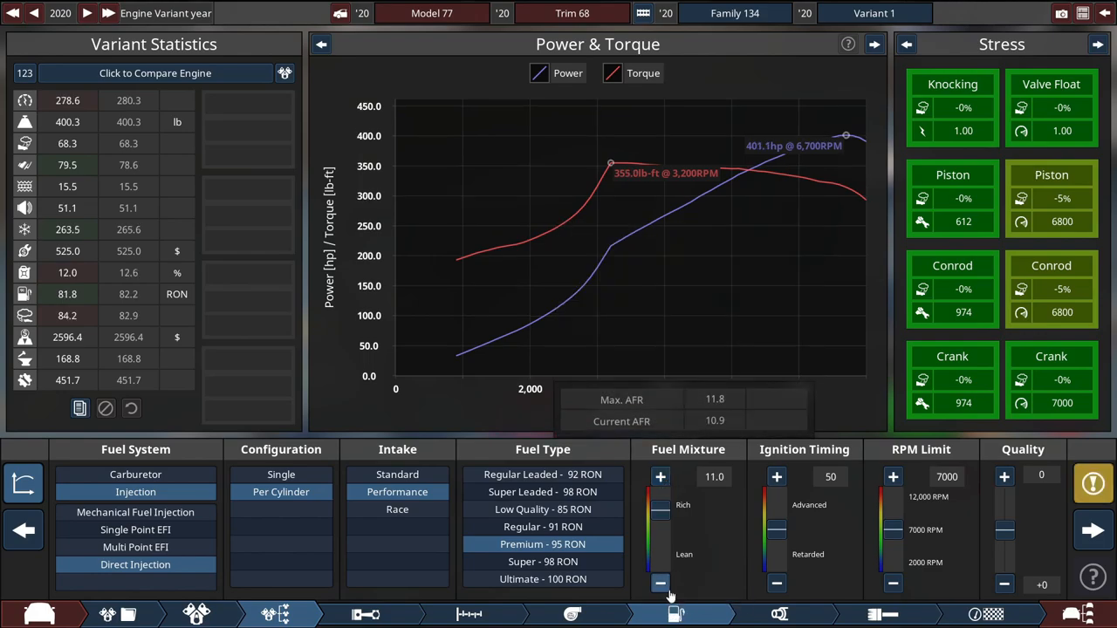
click(660, 476)
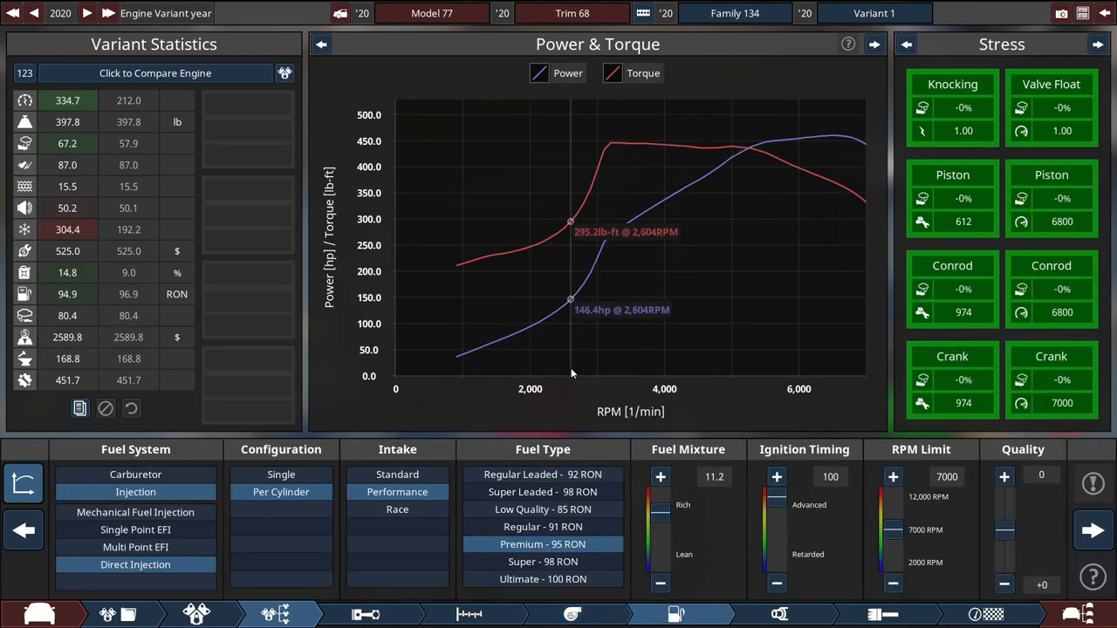
click(660, 476)
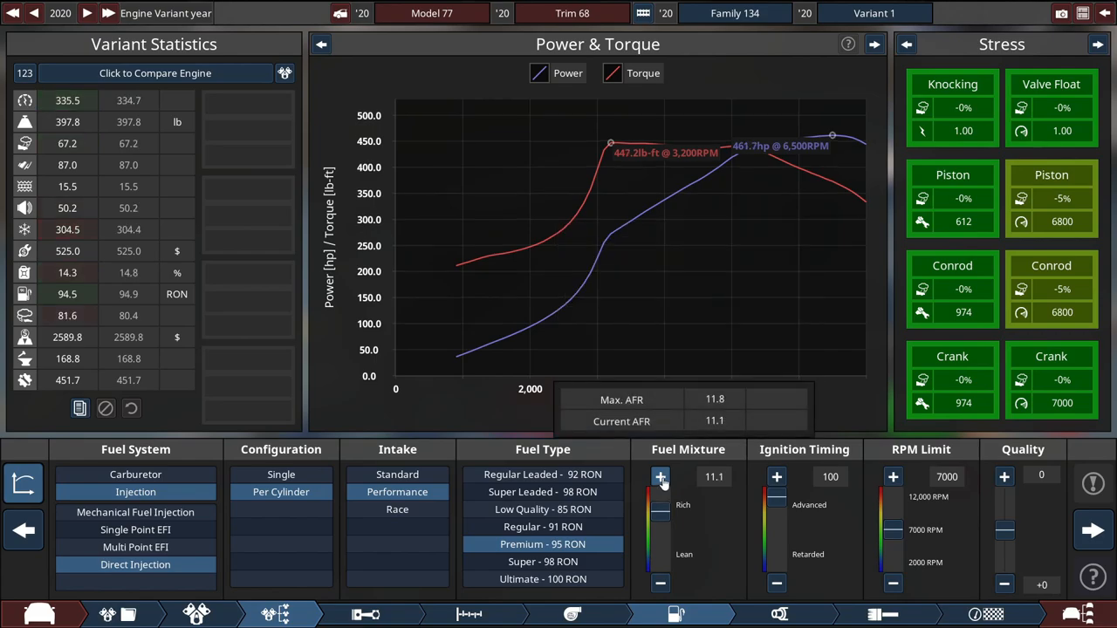
click(660, 477)
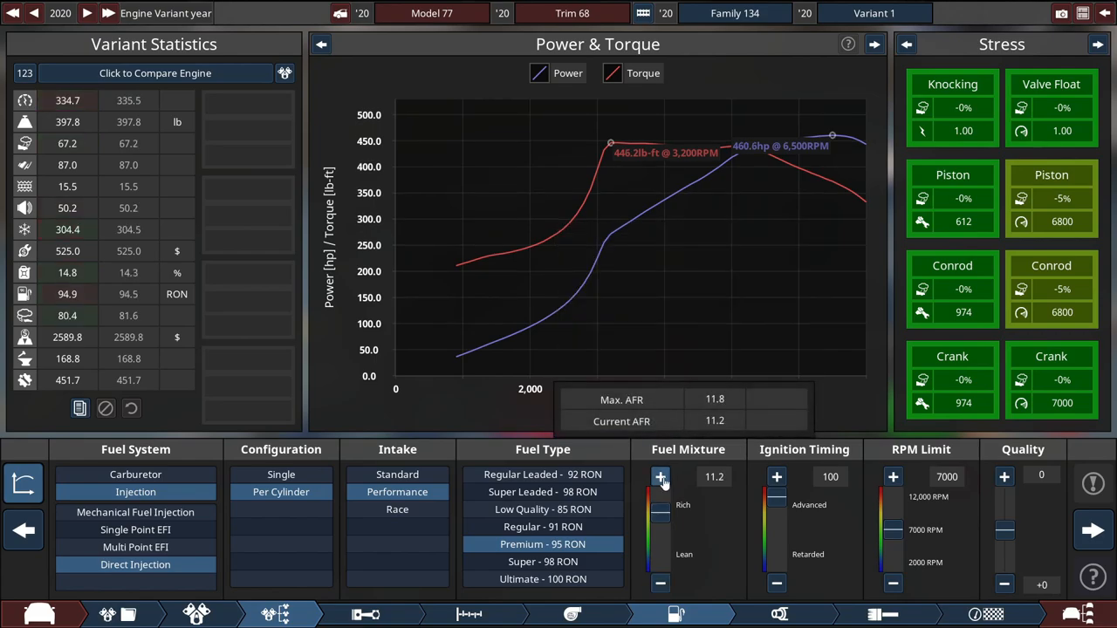
click(660, 476)
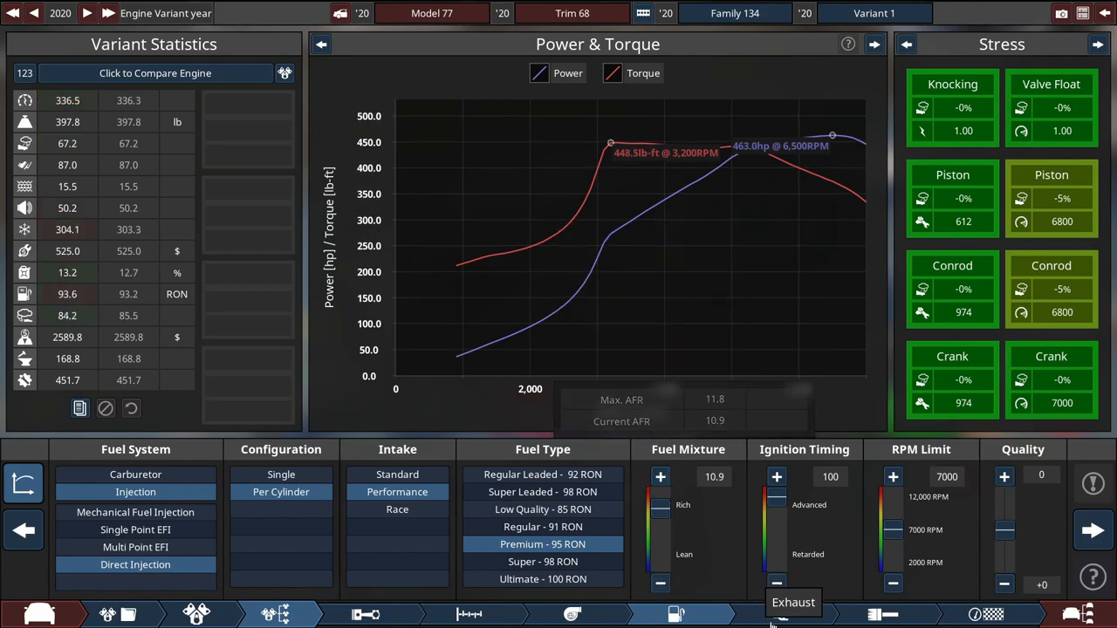
Step: Fit a High Flow Three-way cat and straight-through mufflers, raising max boost to 15.9 psi
click(779, 614)
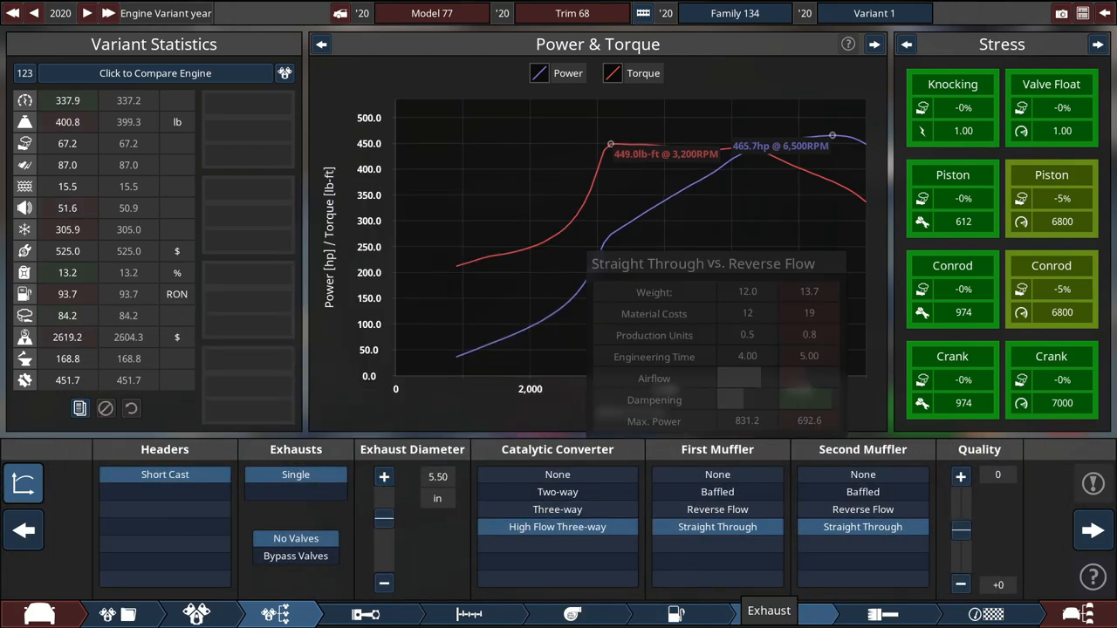
click(676, 613)
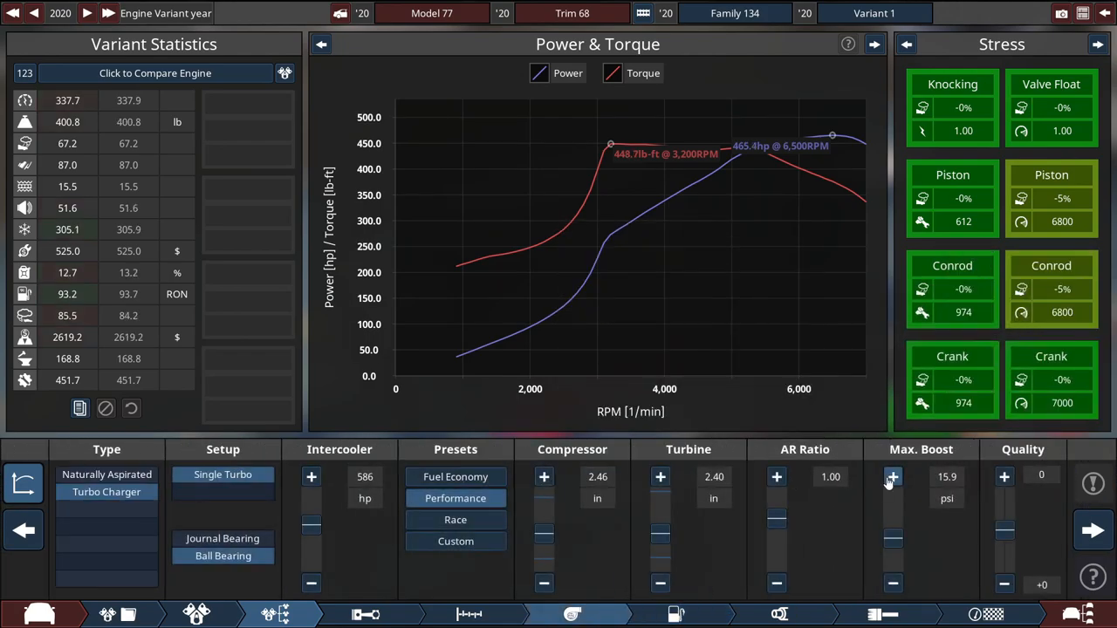
click(893, 477)
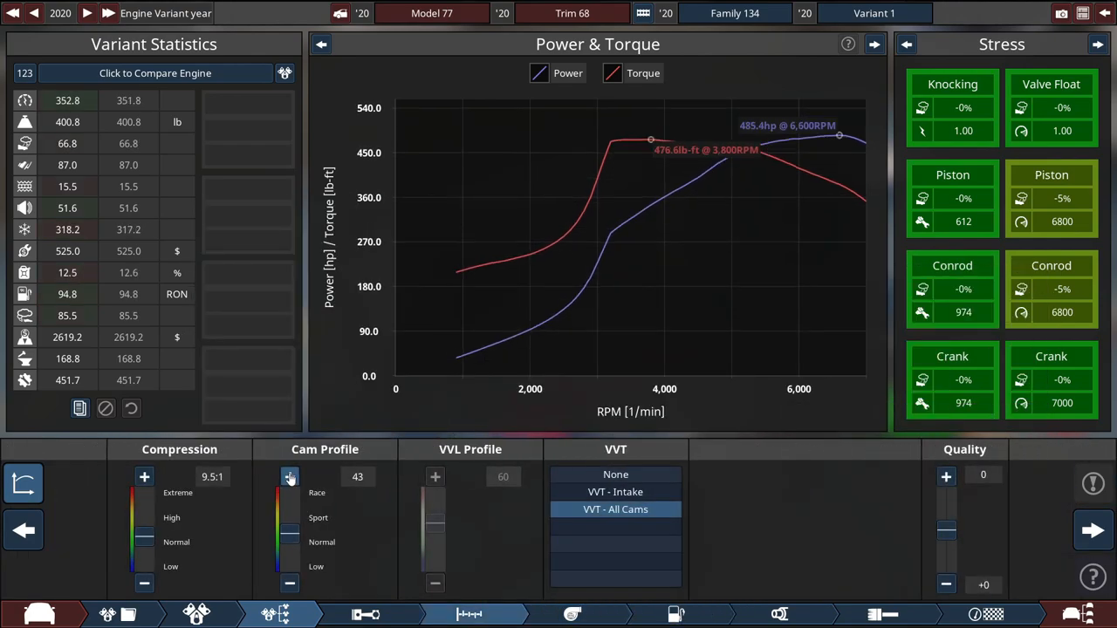
Step: Raise the cam profile to 67, giving about 551 hp at 6,870 RPM
click(290, 477)
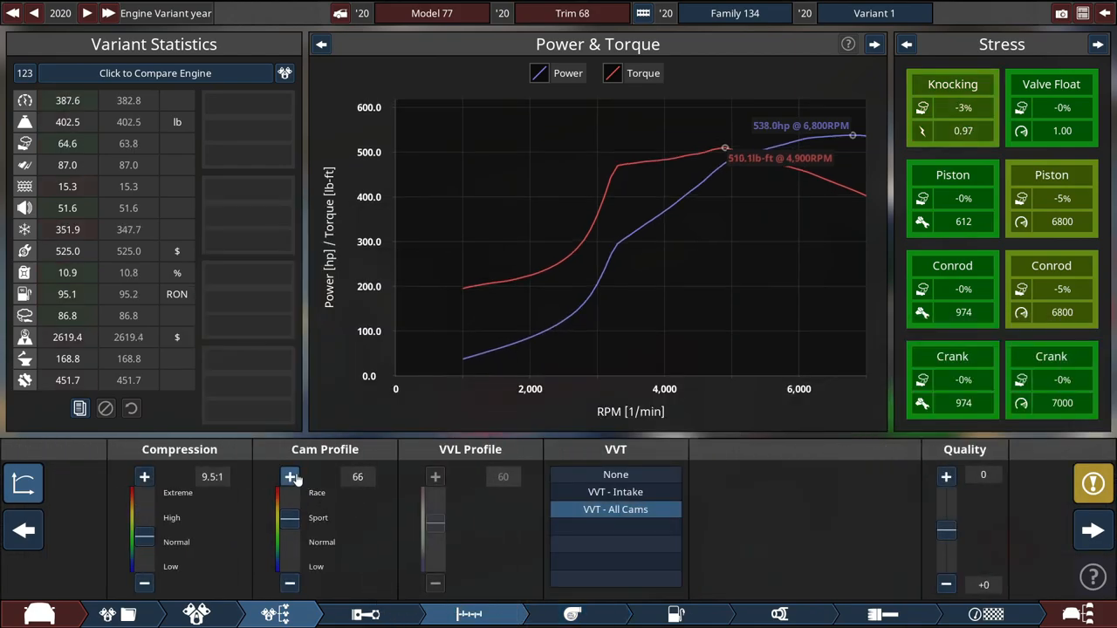
click(289, 476)
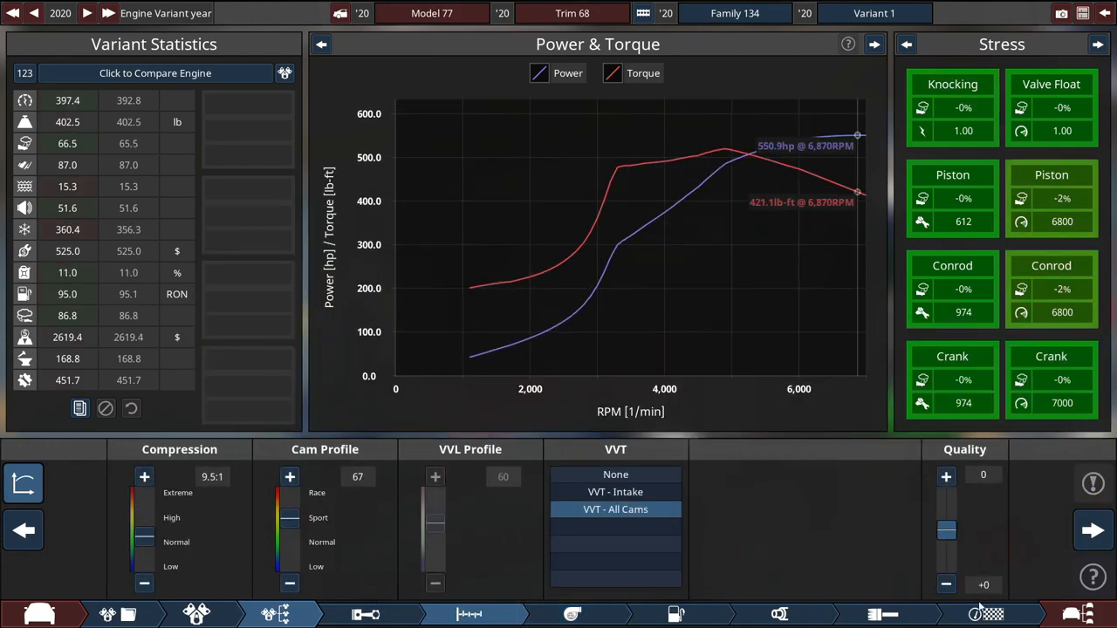
mouse_move(878, 542)
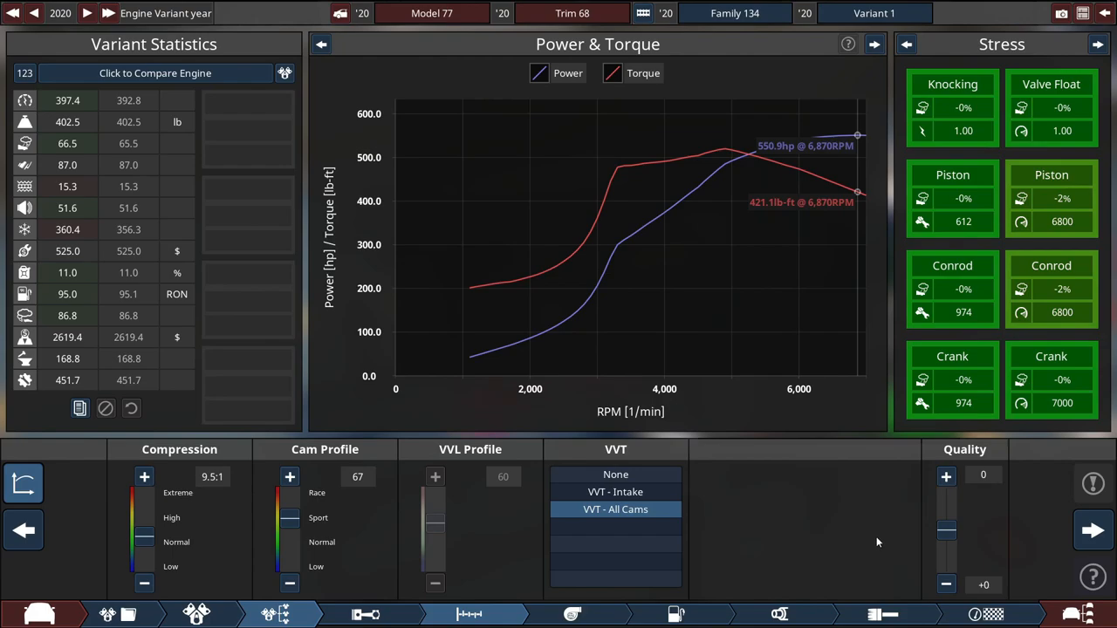
mouse_move(1082, 613)
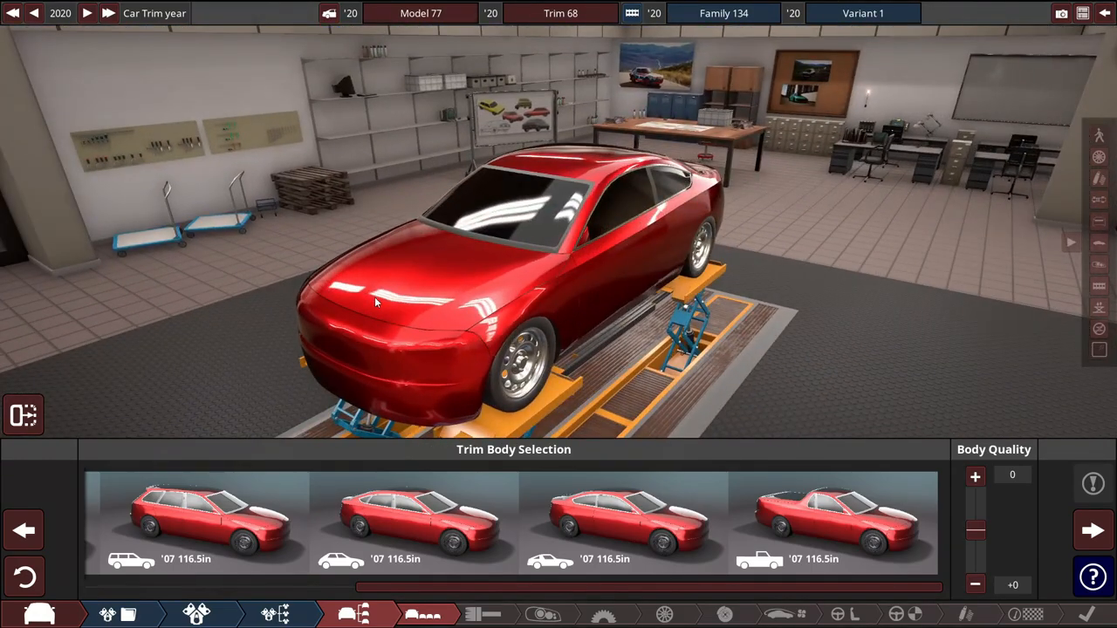
Step: Keep rear-drive manual and fit 285/335 radial semi-slicks on 20-inch alloy rims
click(621, 521)
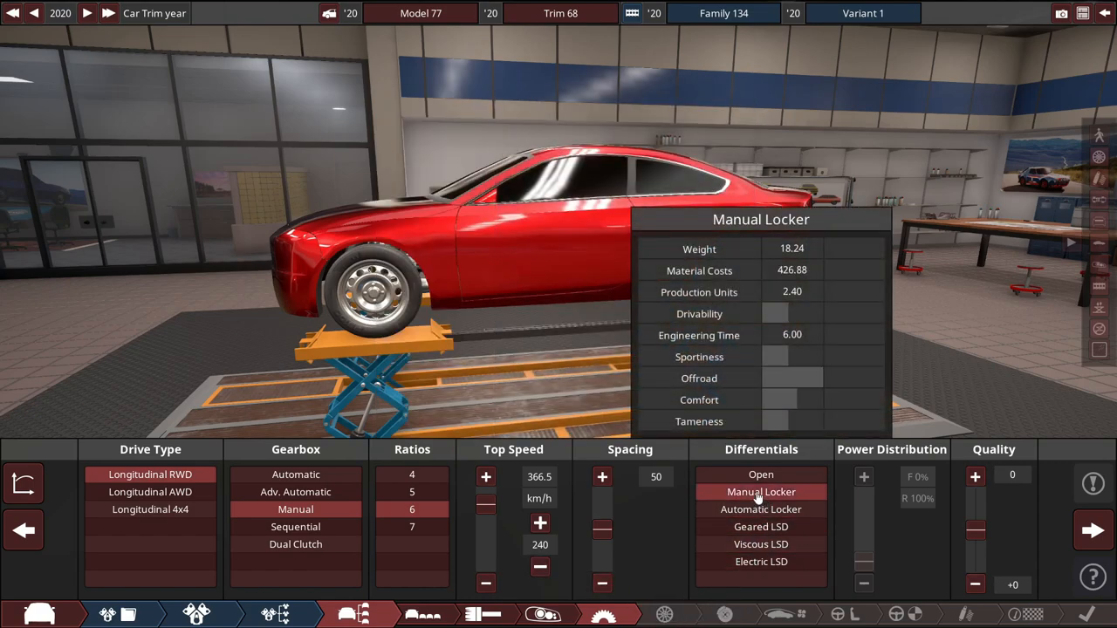
click(663, 614)
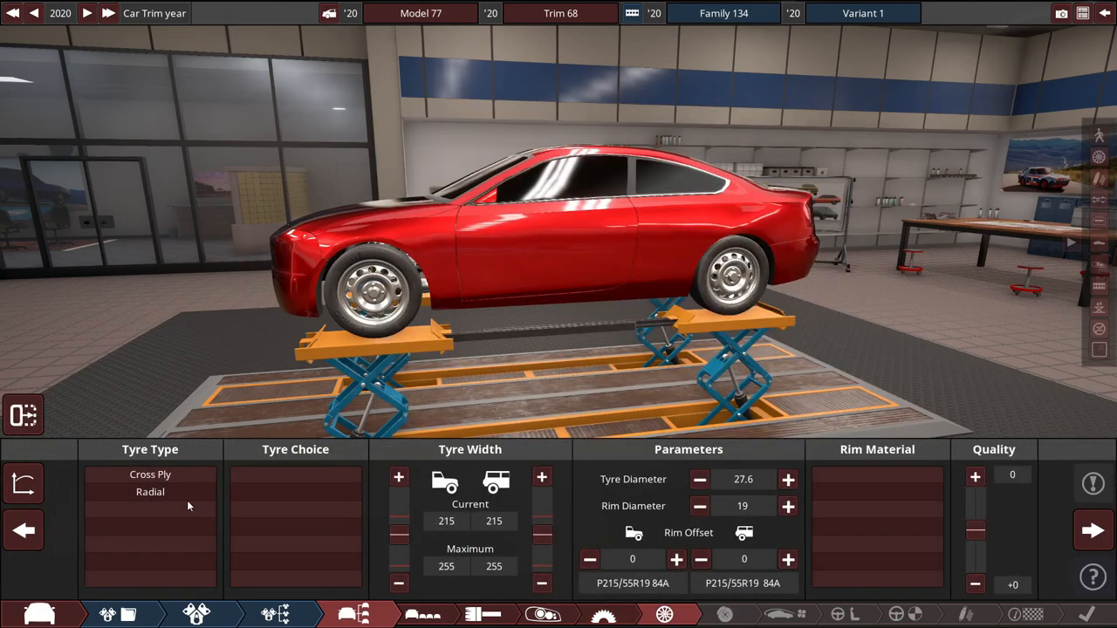
click(149, 491)
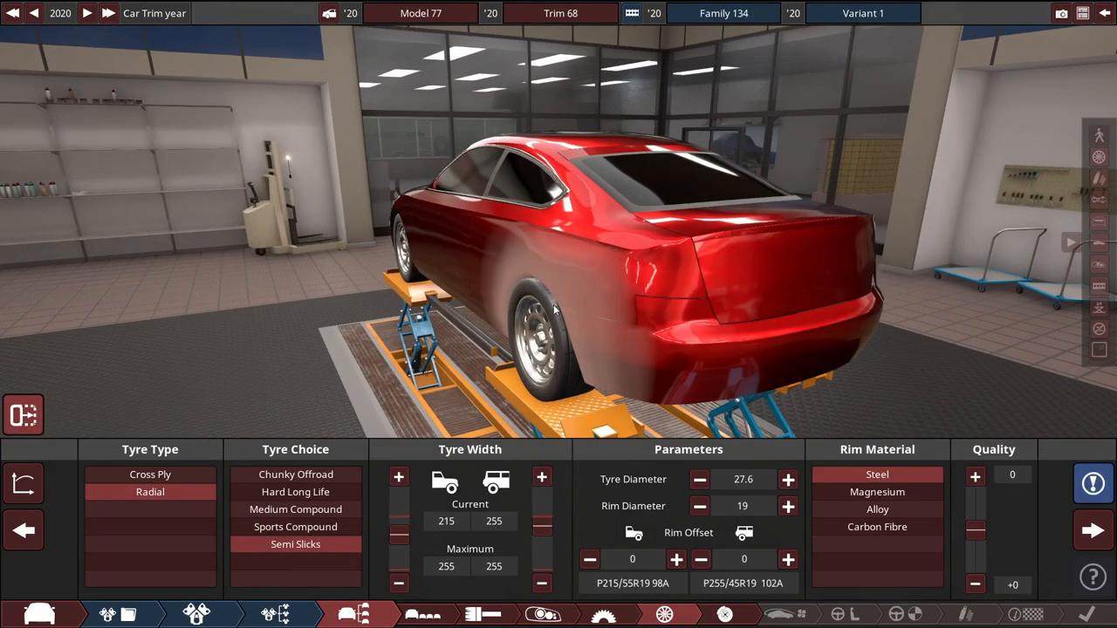
click(541, 476)
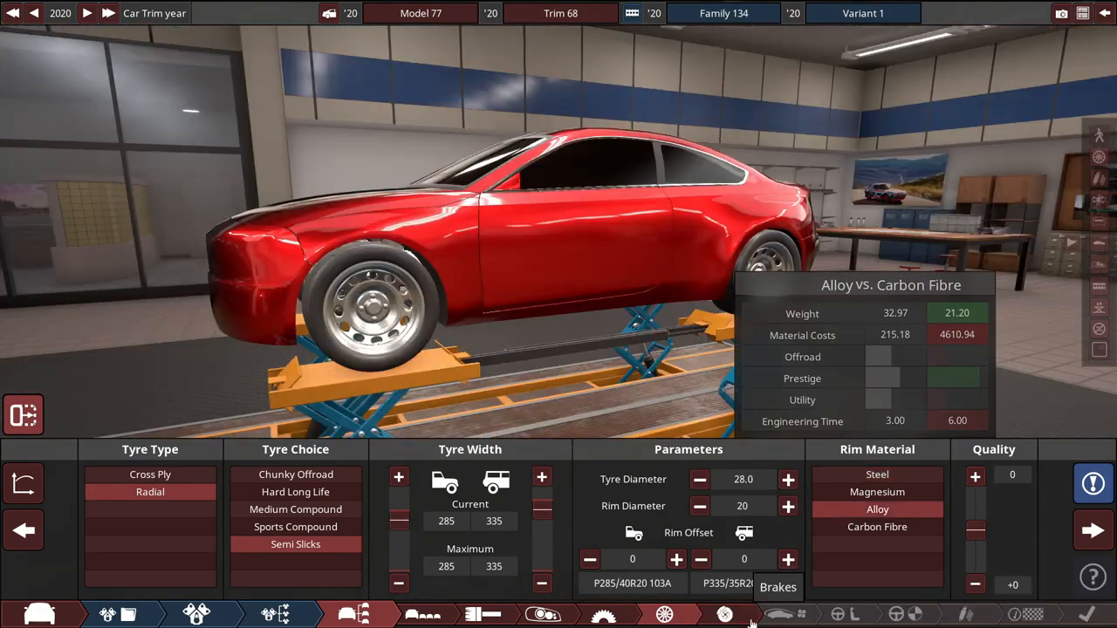
Step: Set the front brake caliper pistons, then add electric variable steering and ESC + LC
click(725, 614)
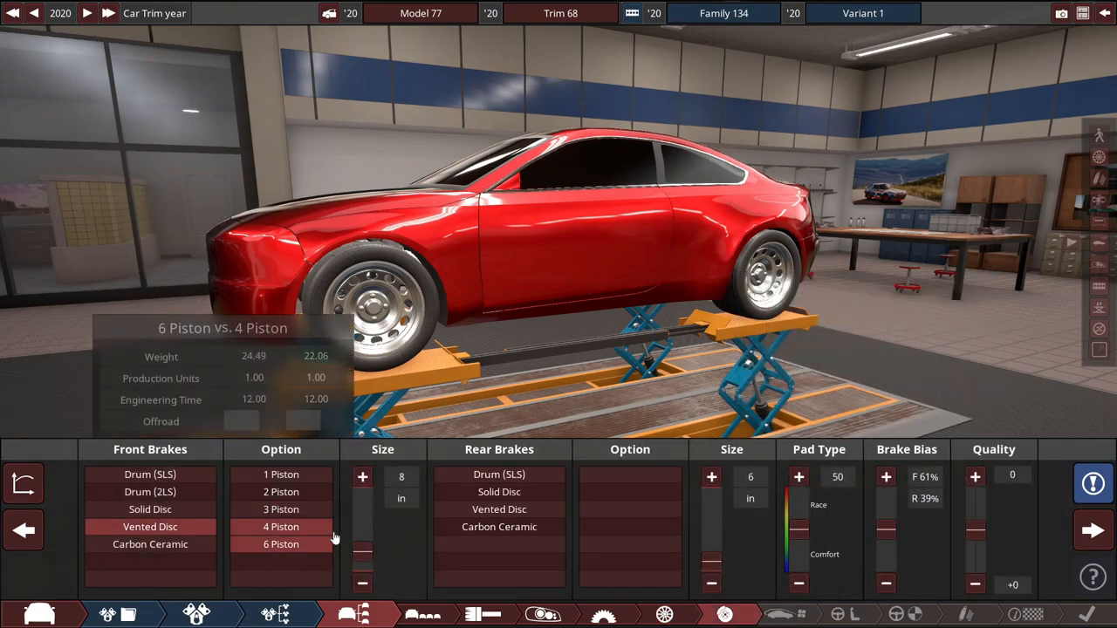
click(629, 526)
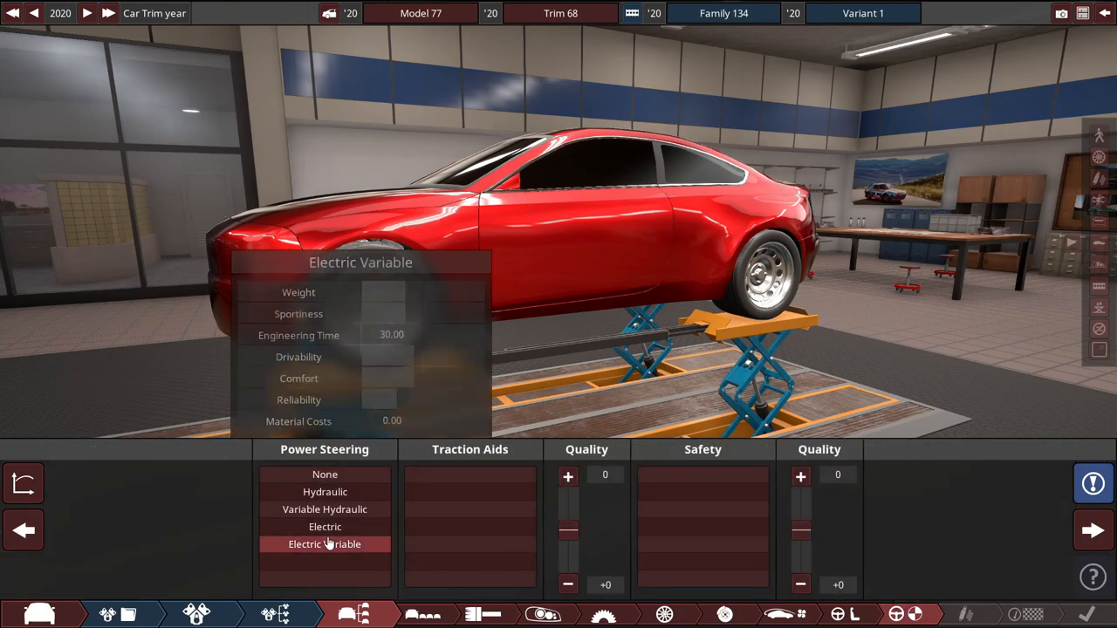
click(324, 543)
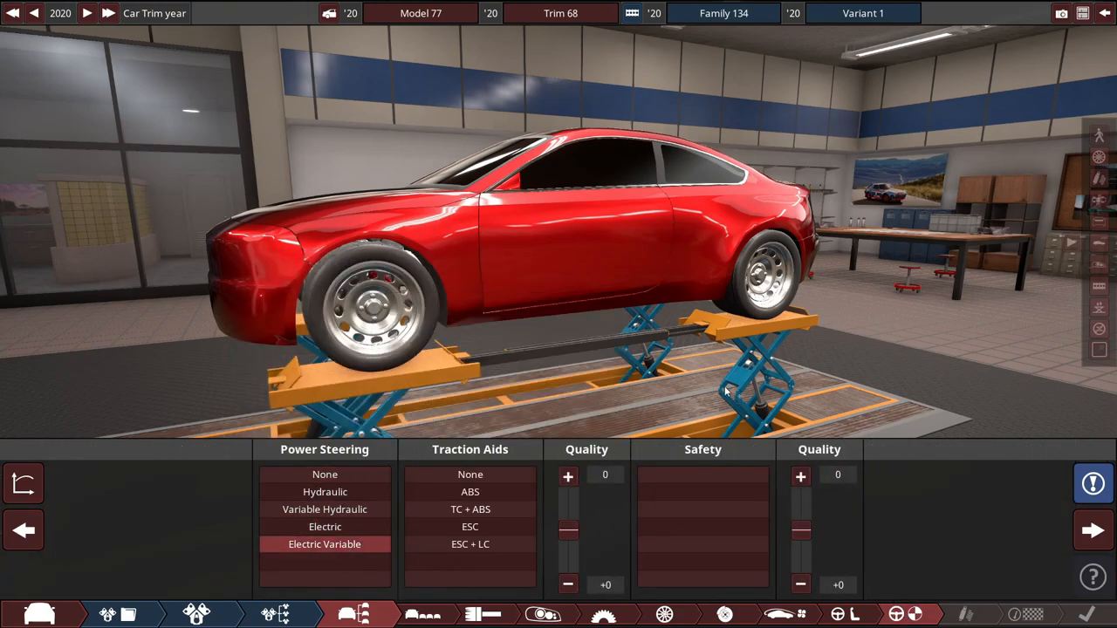
mouse_move(499, 284)
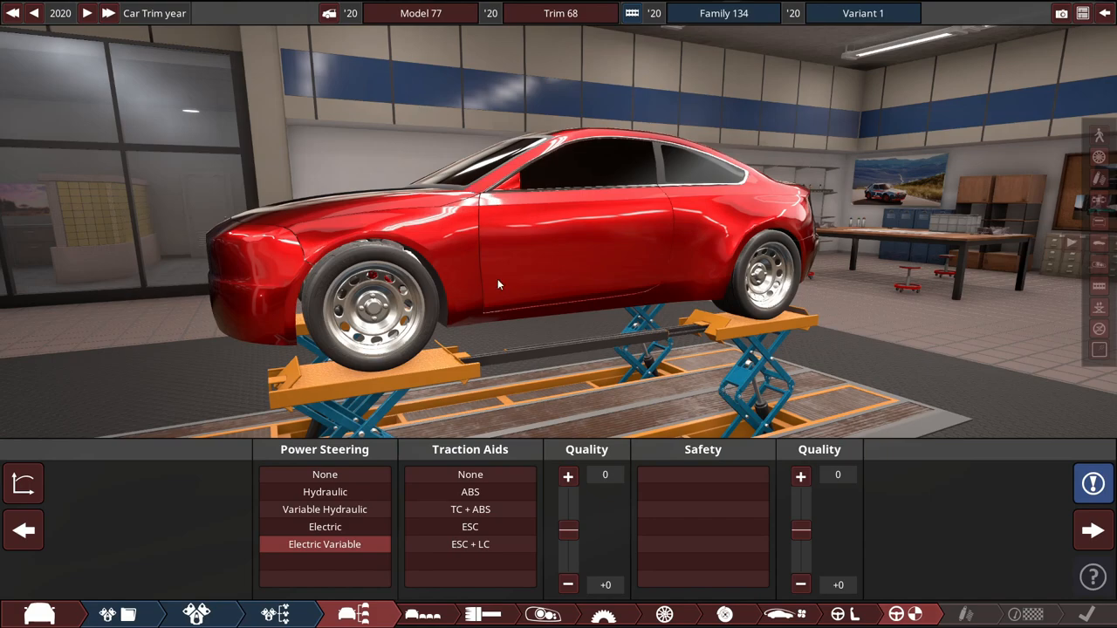
mouse_move(470, 544)
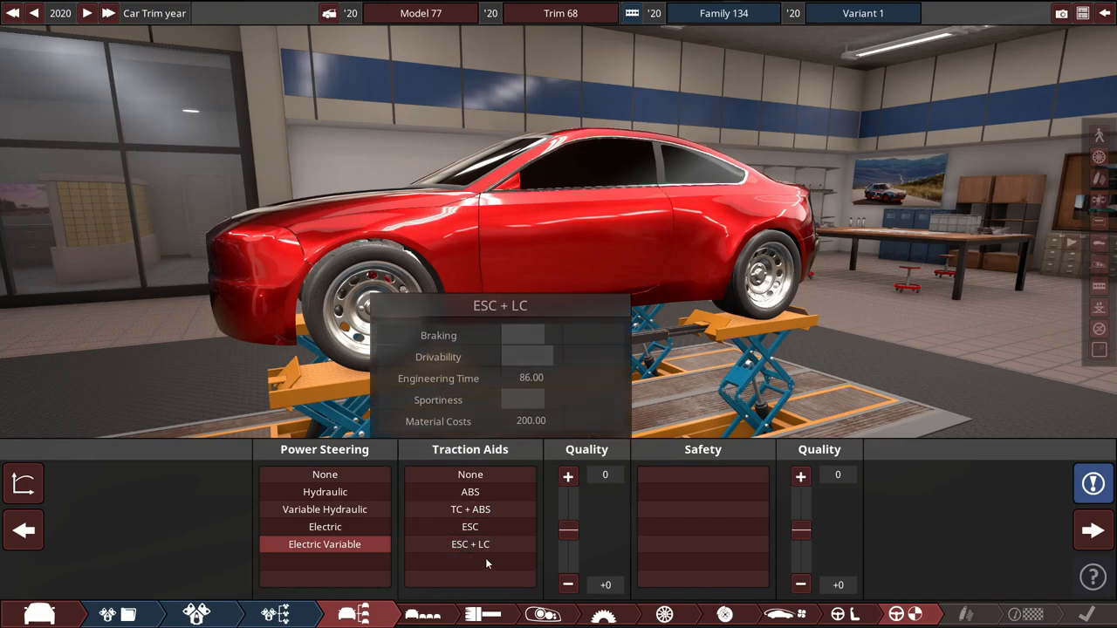
click(469, 544)
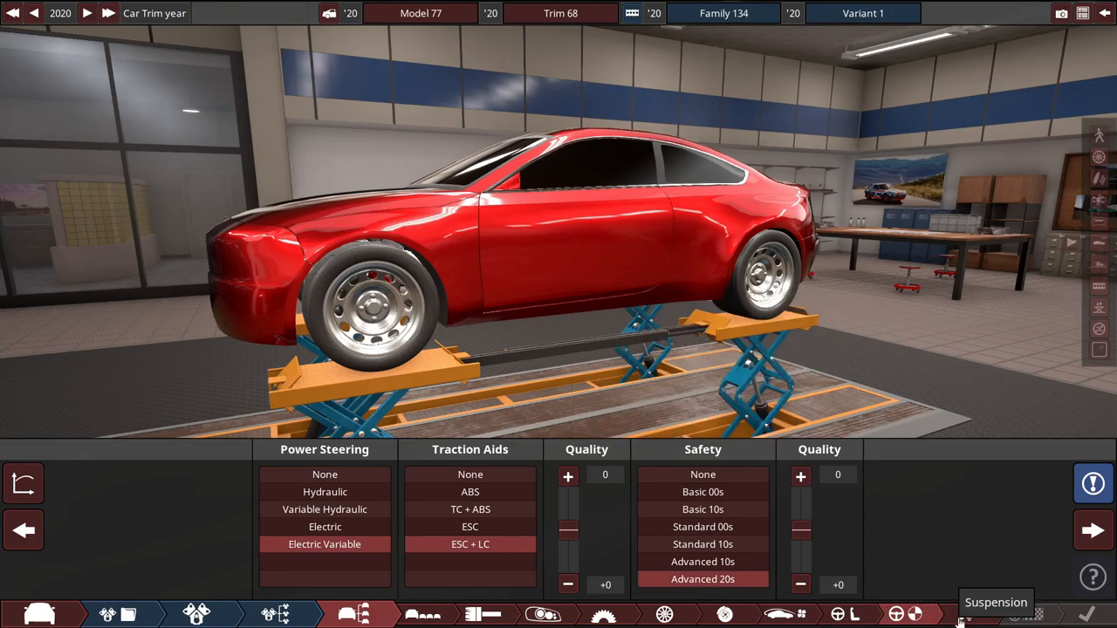
Step: Show the trim statistics, with fuel economy around 10.5 mpg versus 10.6
click(996, 602)
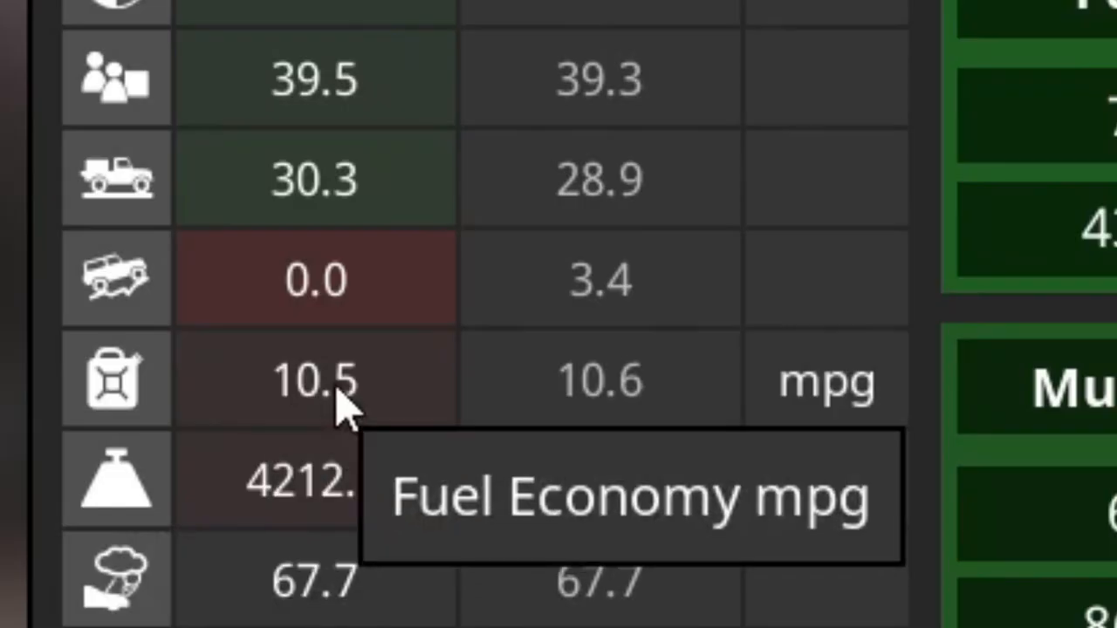
mouse_move(445, 379)
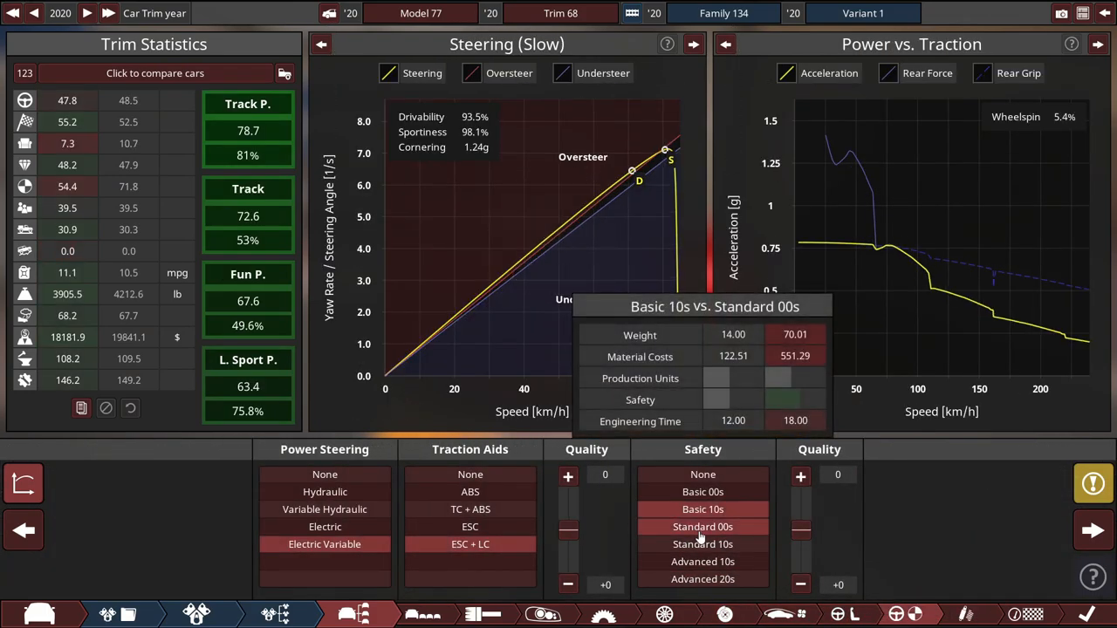
Step: Switch the coupe to longitudinal AWD with a geared LSD and six-speed manual
click(702, 491)
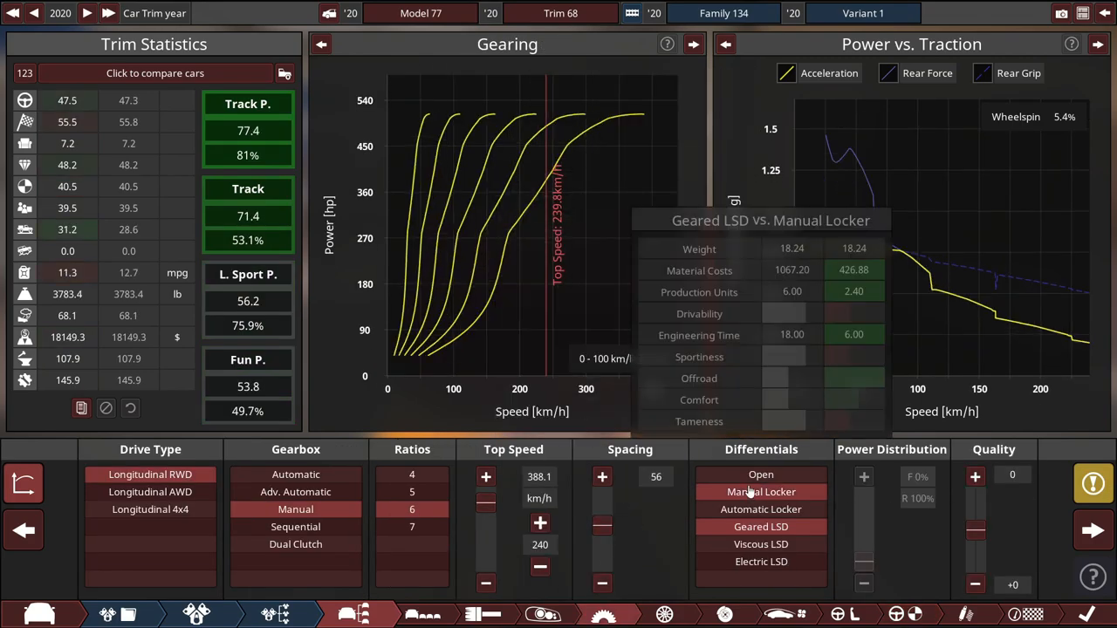
mouse_move(901, 417)
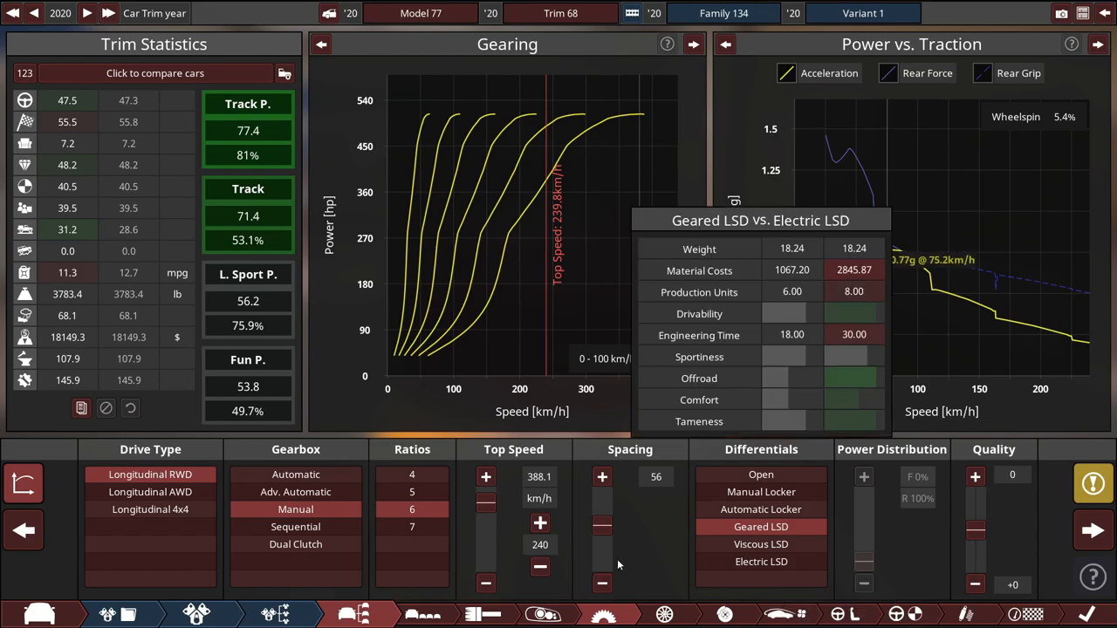
click(296, 543)
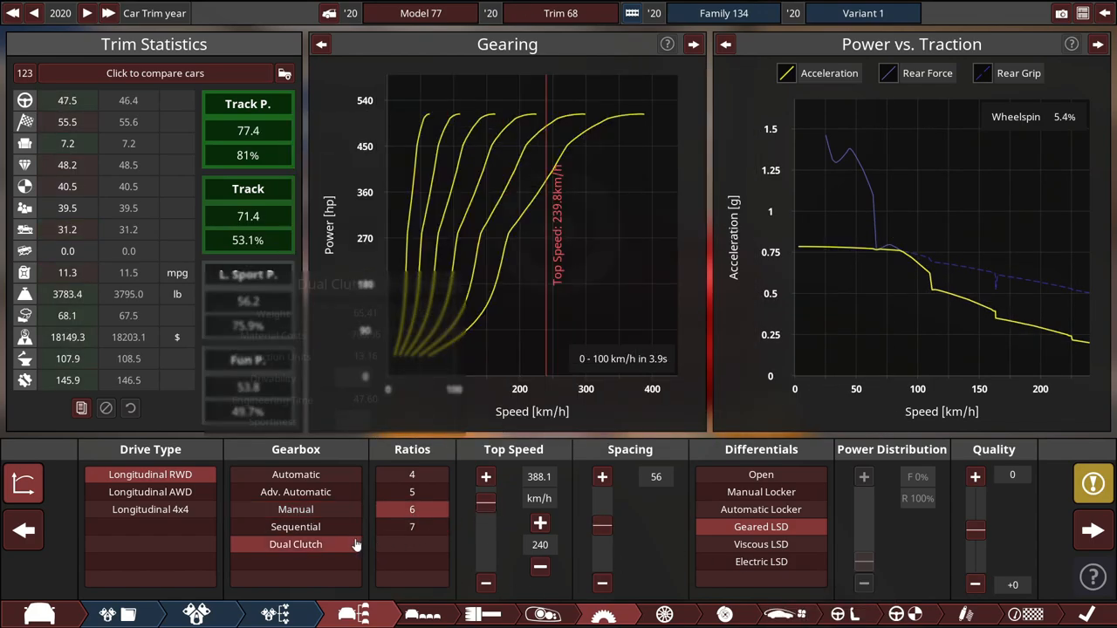
click(295, 509)
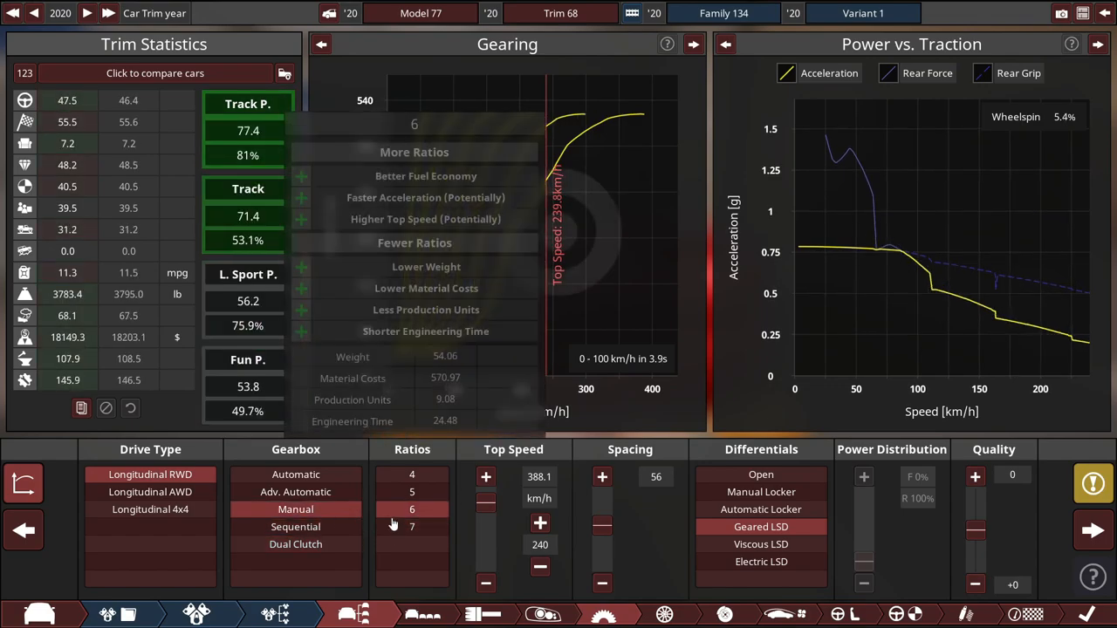
click(761, 561)
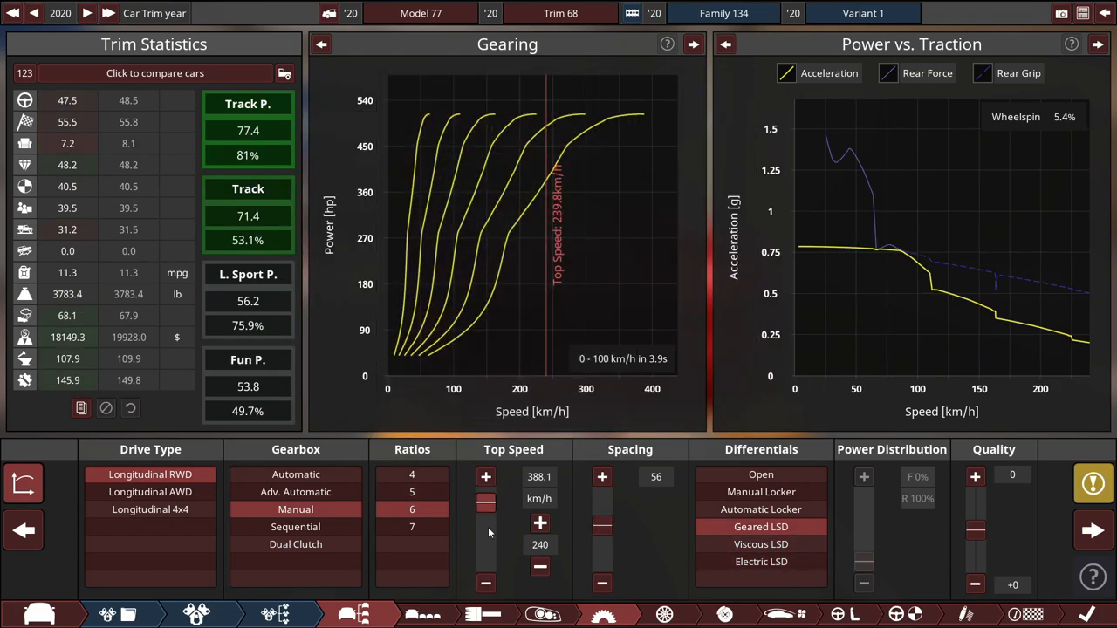
mouse_move(150, 491)
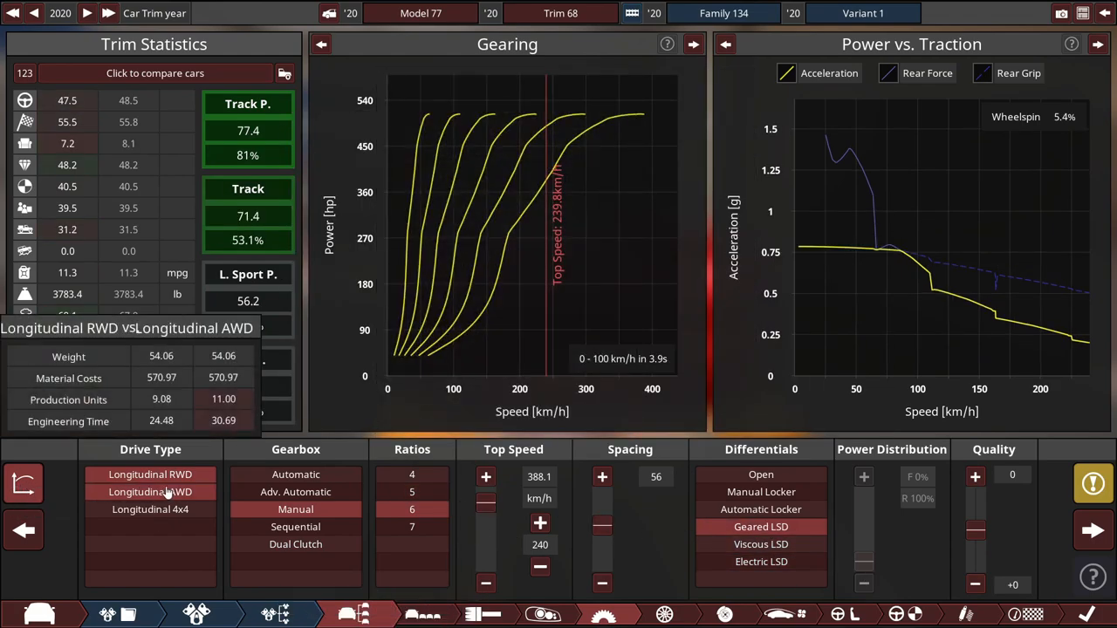
click(149, 492)
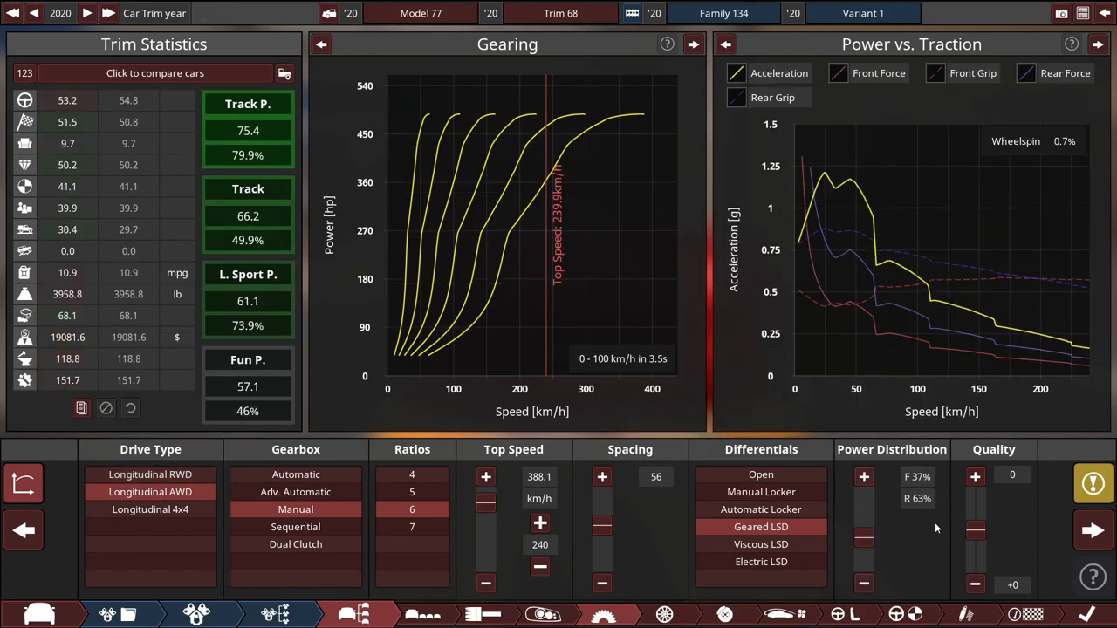
click(24, 483)
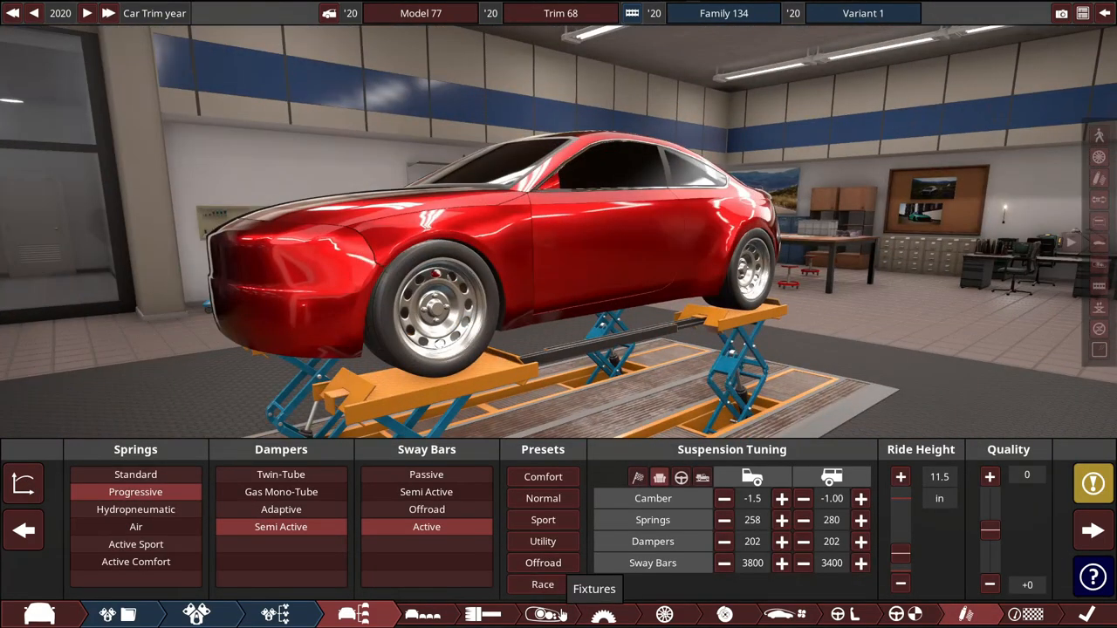
Step: Leave the suspension setup for the paint settings showing the red finish
click(593, 588)
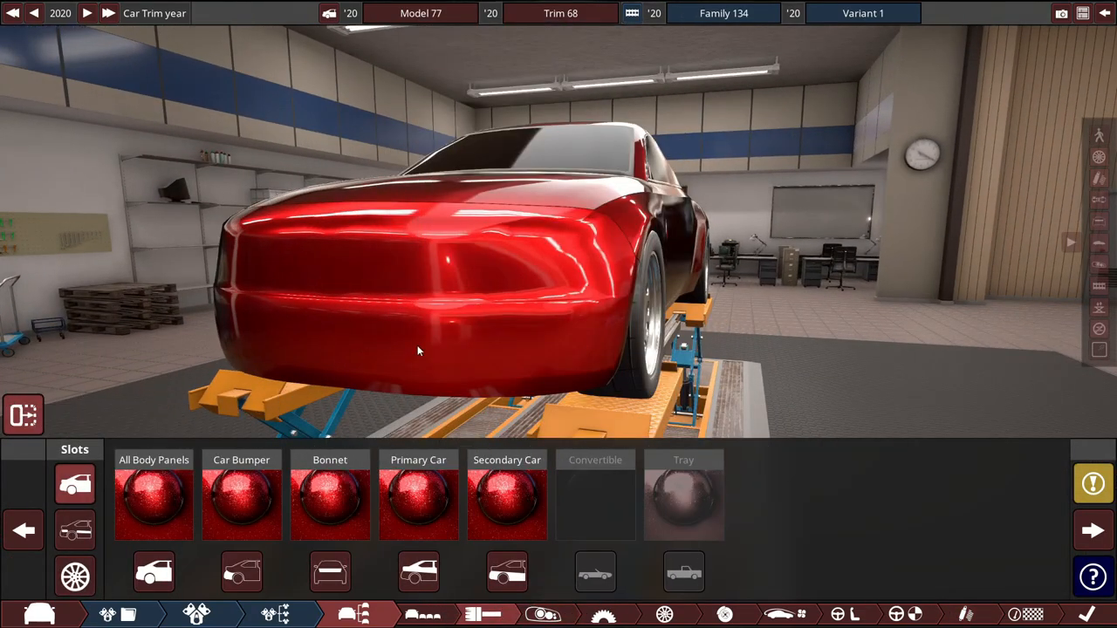
mouse_move(722, 272)
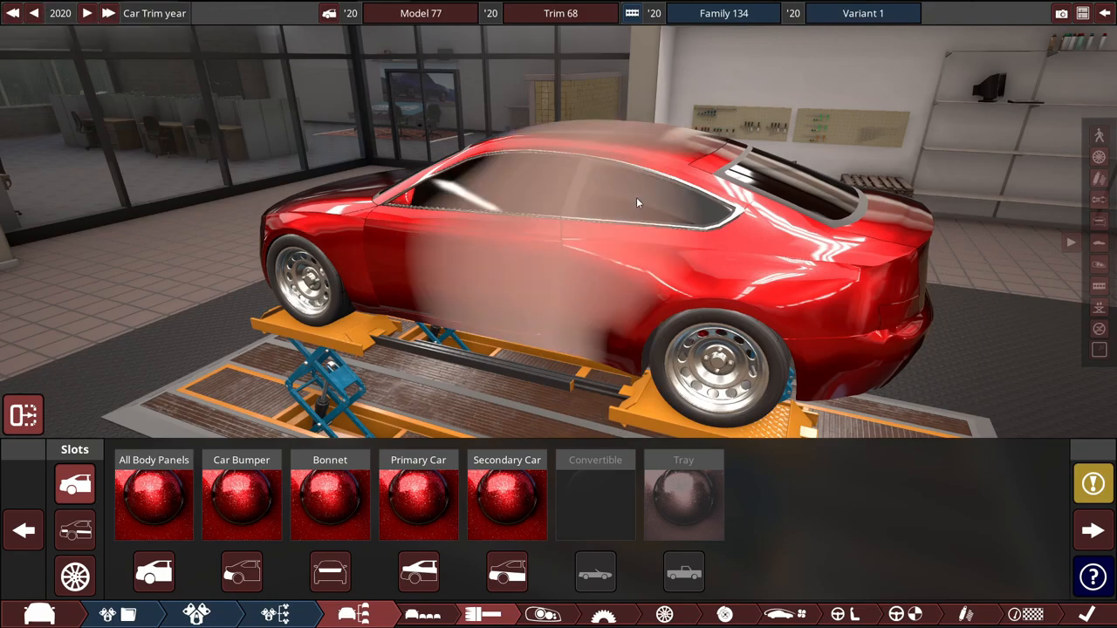
mouse_move(672, 140)
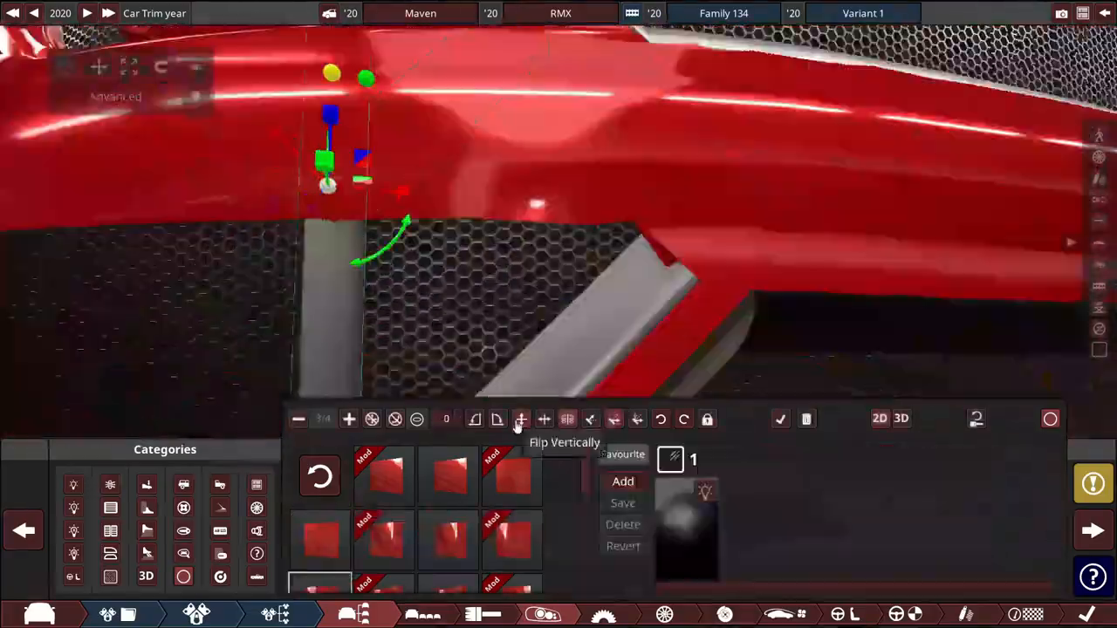
Step: Flip the chosen front fixture piece vertically
click(520, 419)
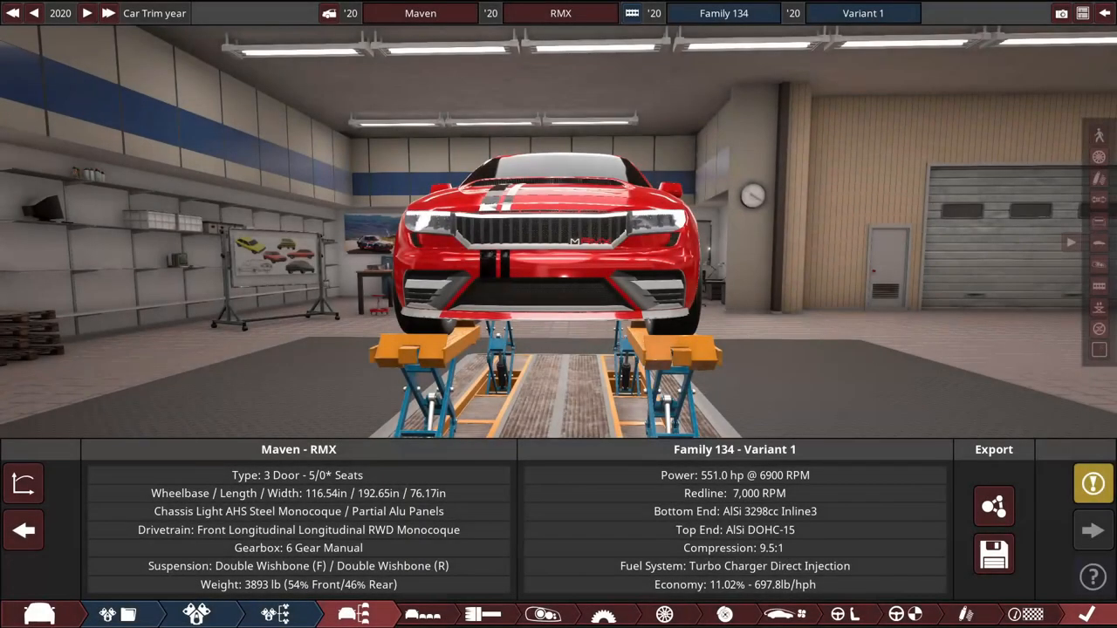
mouse_move(881, 340)
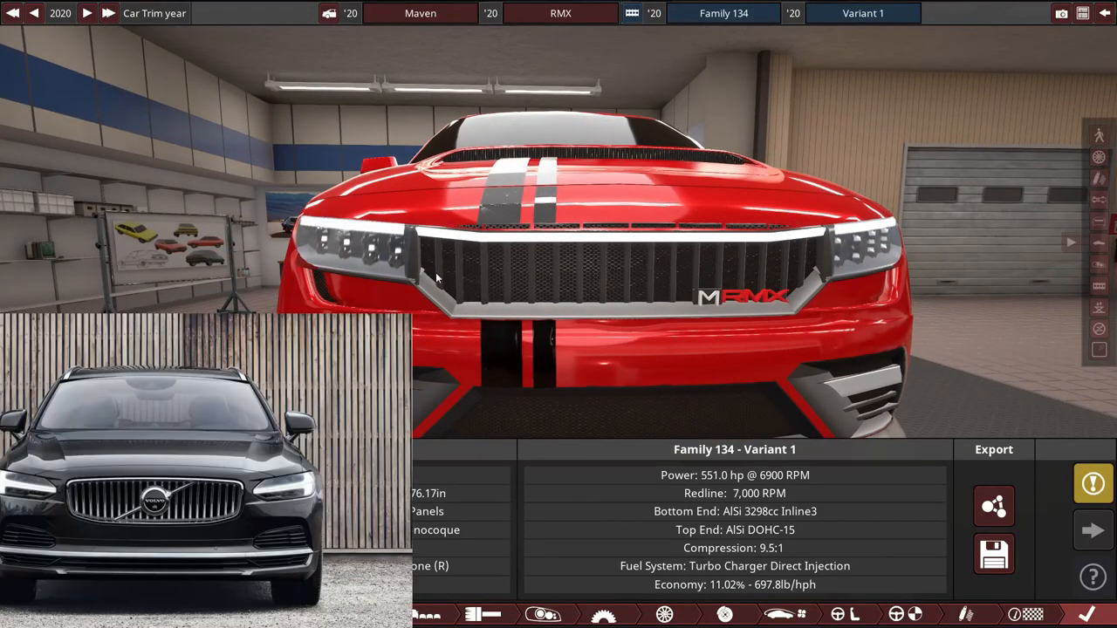
mouse_move(733, 399)
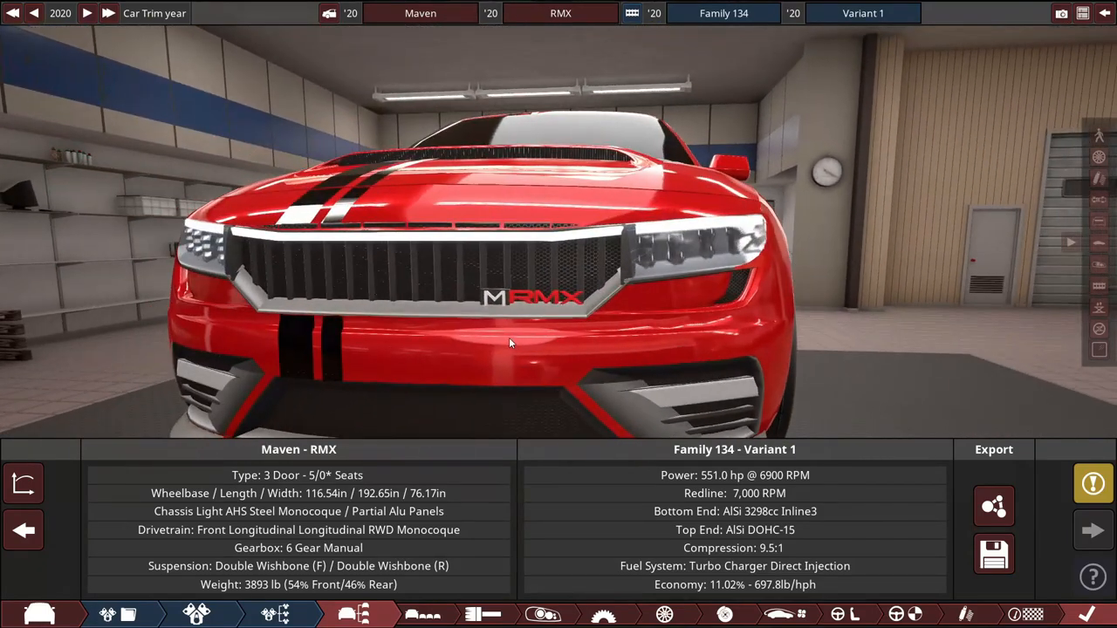
drag(510, 341, 240, 392)
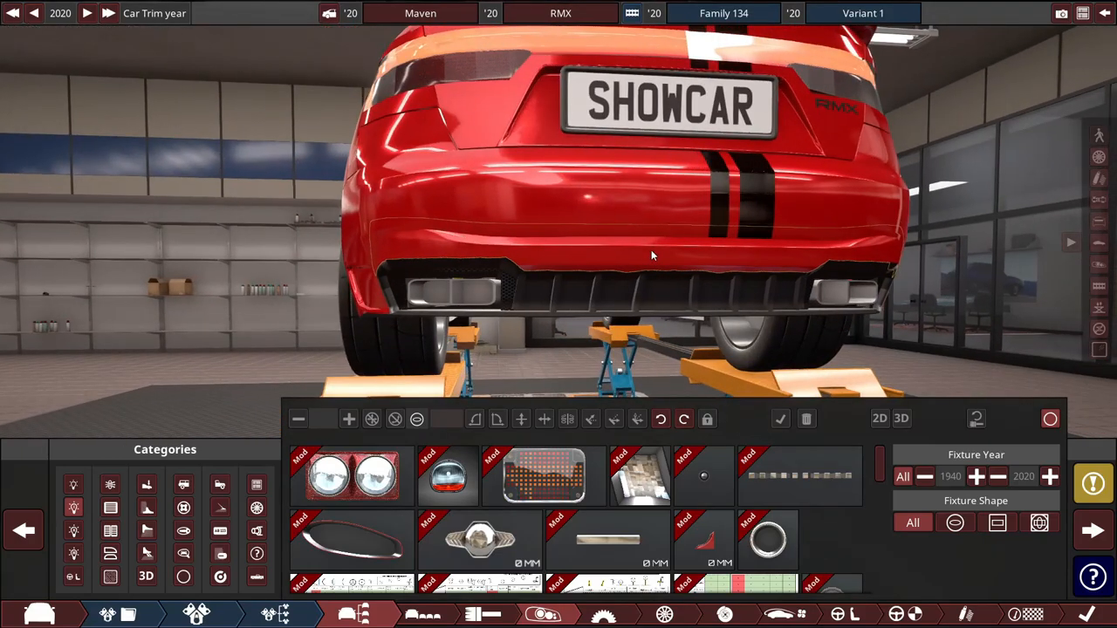
mouse_move(838, 349)
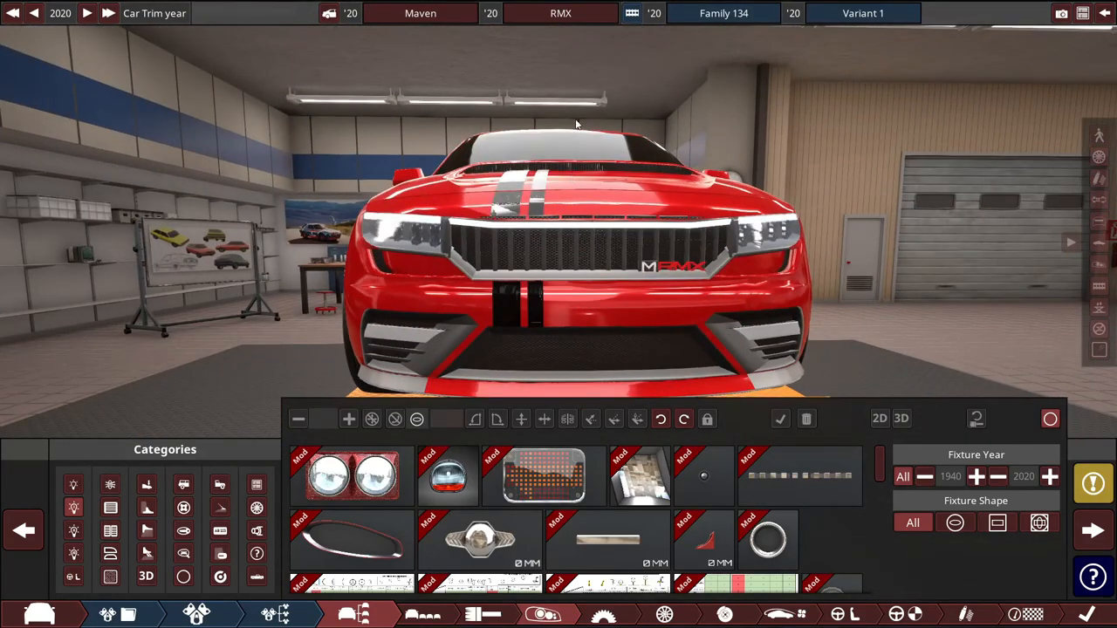
mouse_move(576, 103)
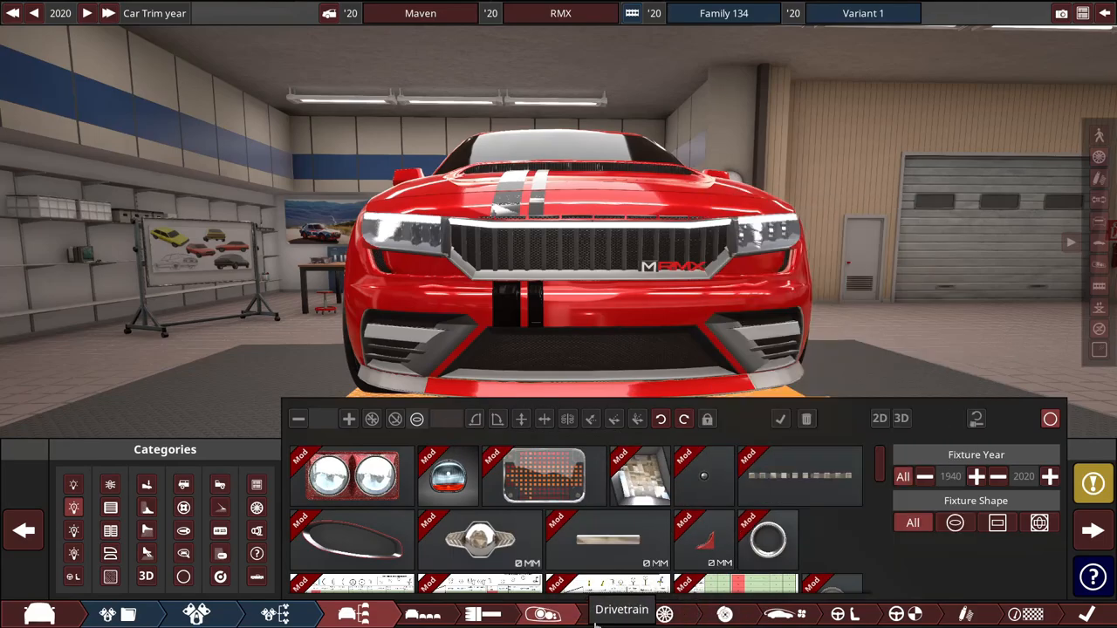
Step: Check the rear-drive manual drivetrain and 255/305 semi-slick tyres, then the Aids settings
click(621, 609)
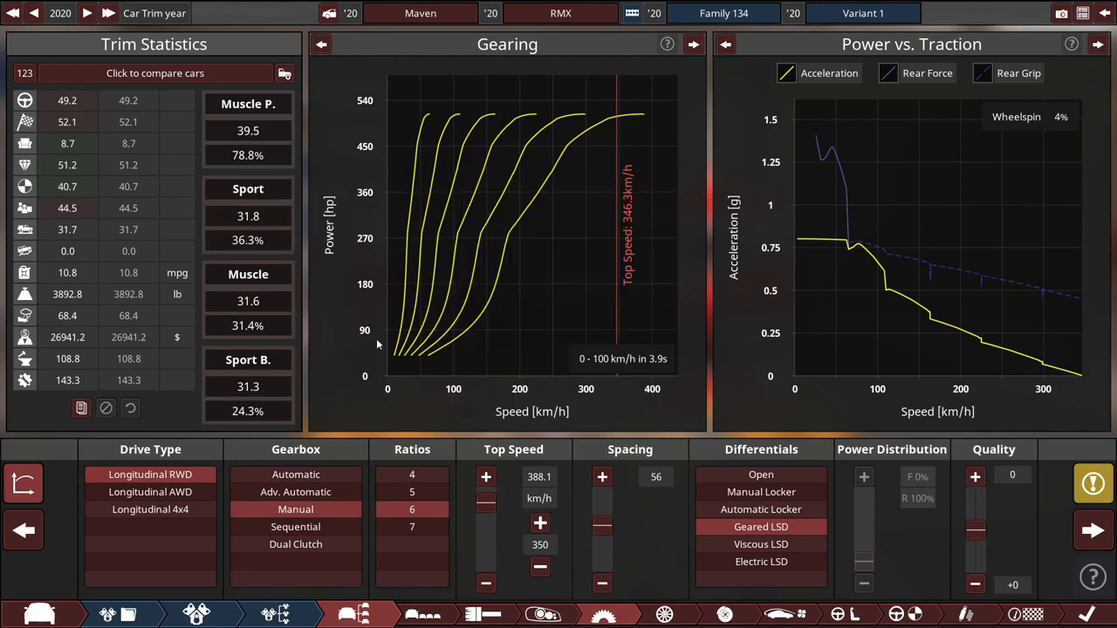
click(663, 615)
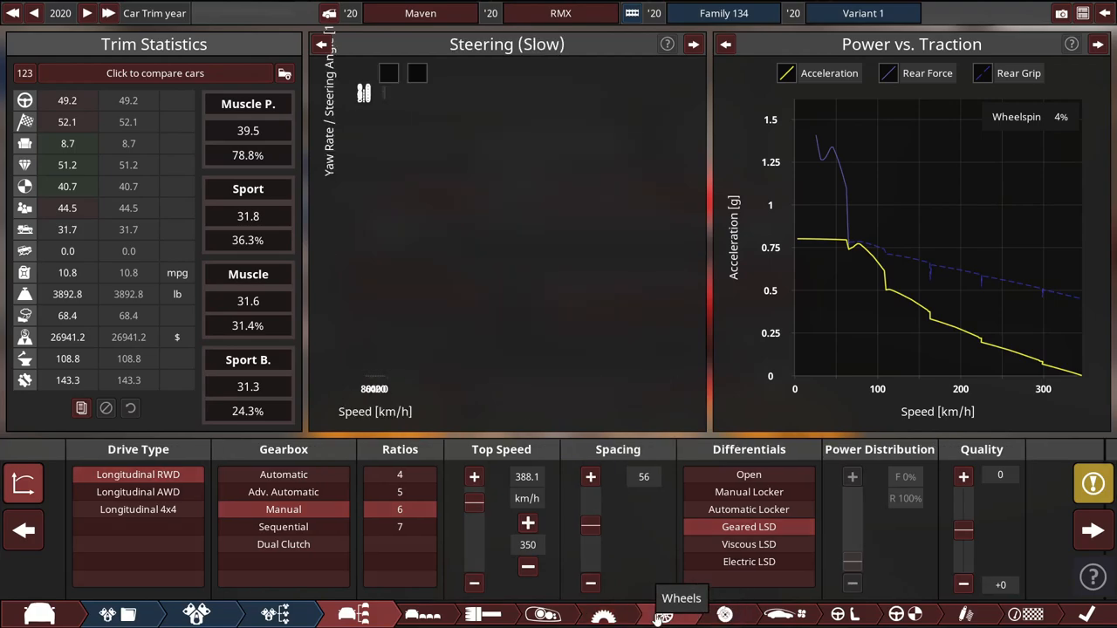
click(663, 614)
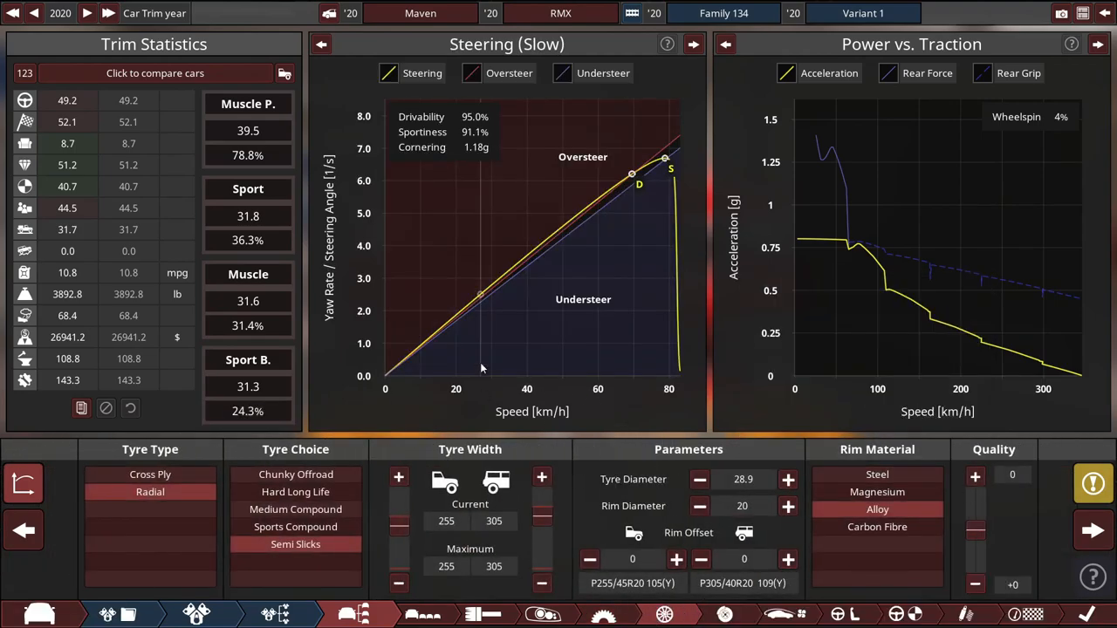
click(724, 615)
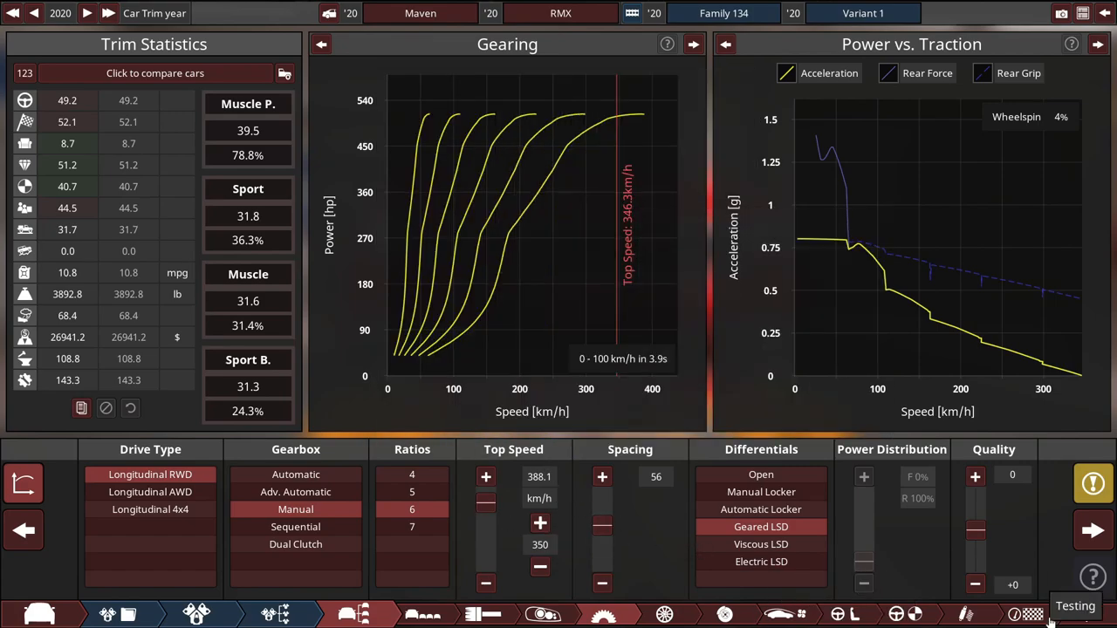
mouse_move(914, 614)
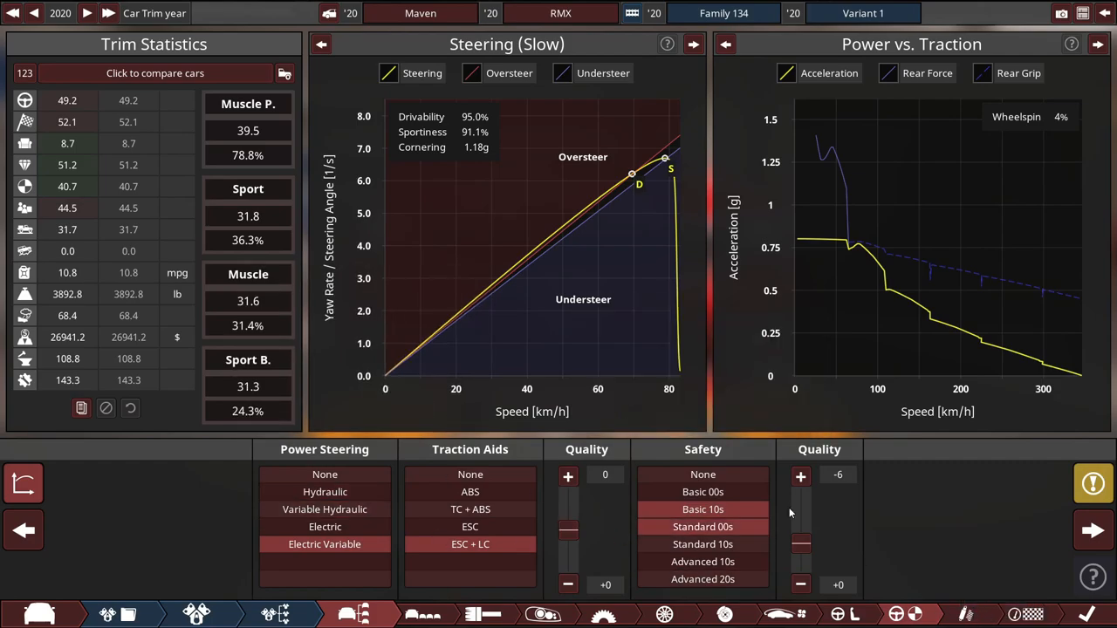
Step: Show the Test Track map and results, including 346 km/h top speed
click(950, 541)
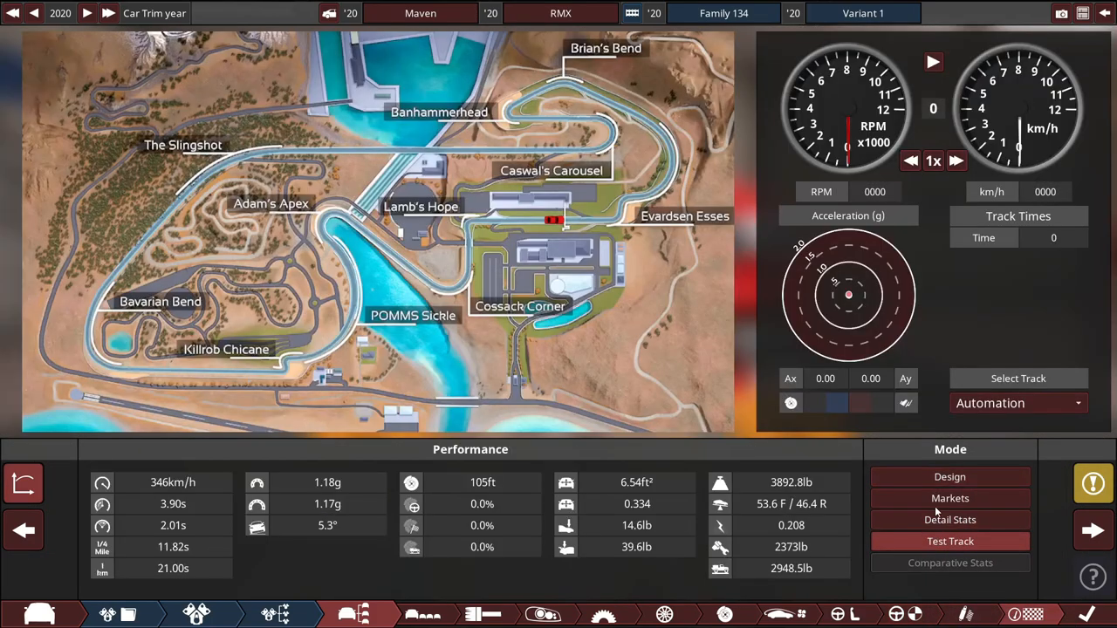
click(949, 519)
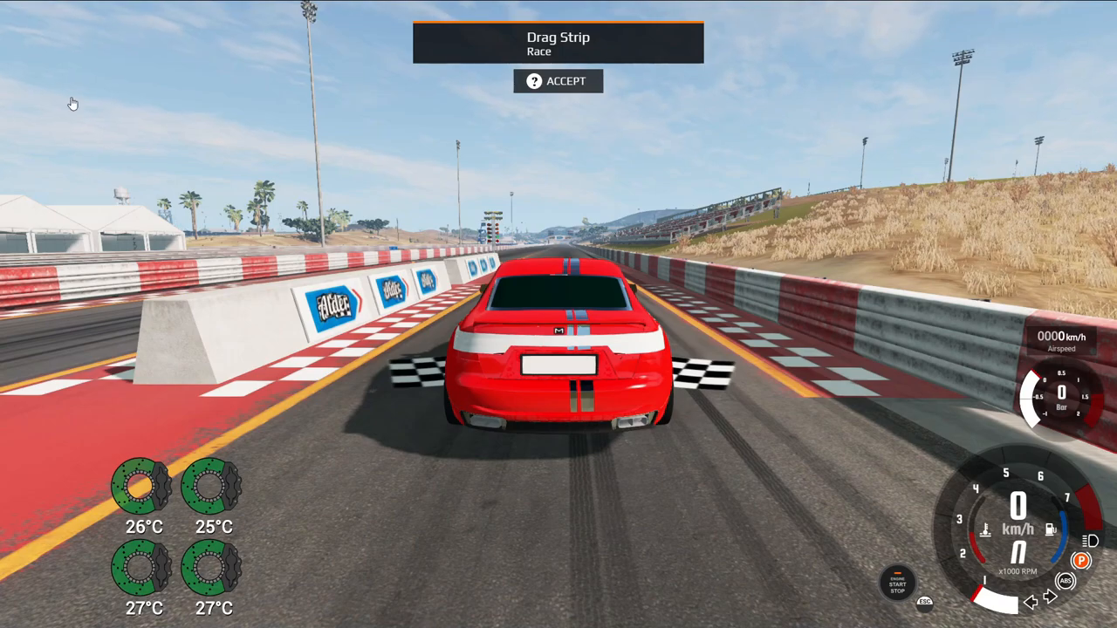
mouse_move(574, 365)
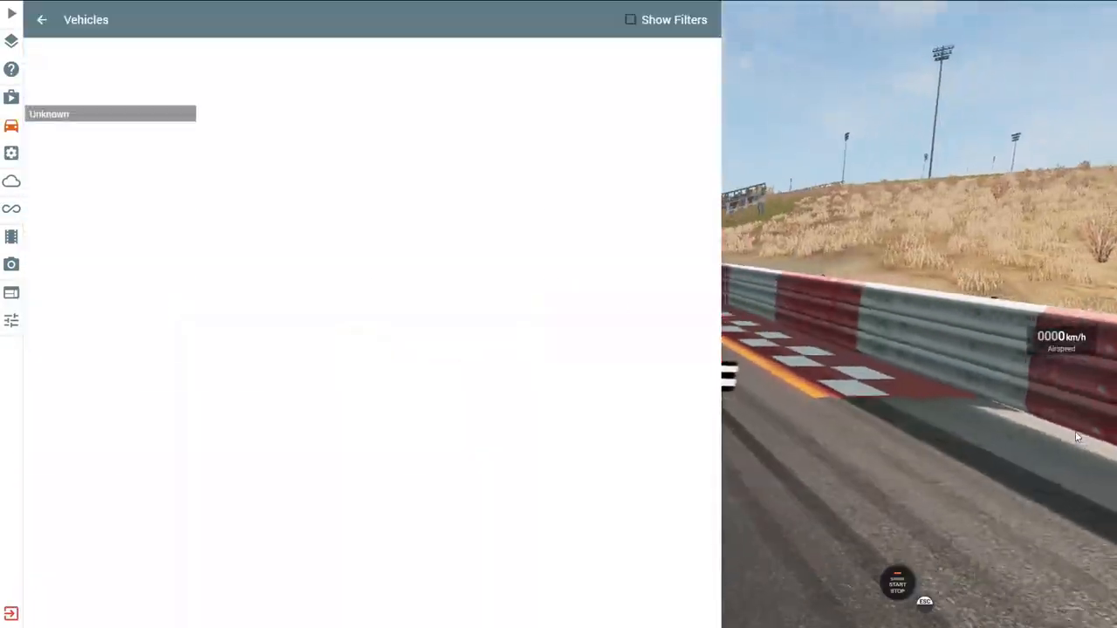
Step: Pick the yellow Ford Mustang V6 (A) automatic as the drag opponent
click(110, 113)
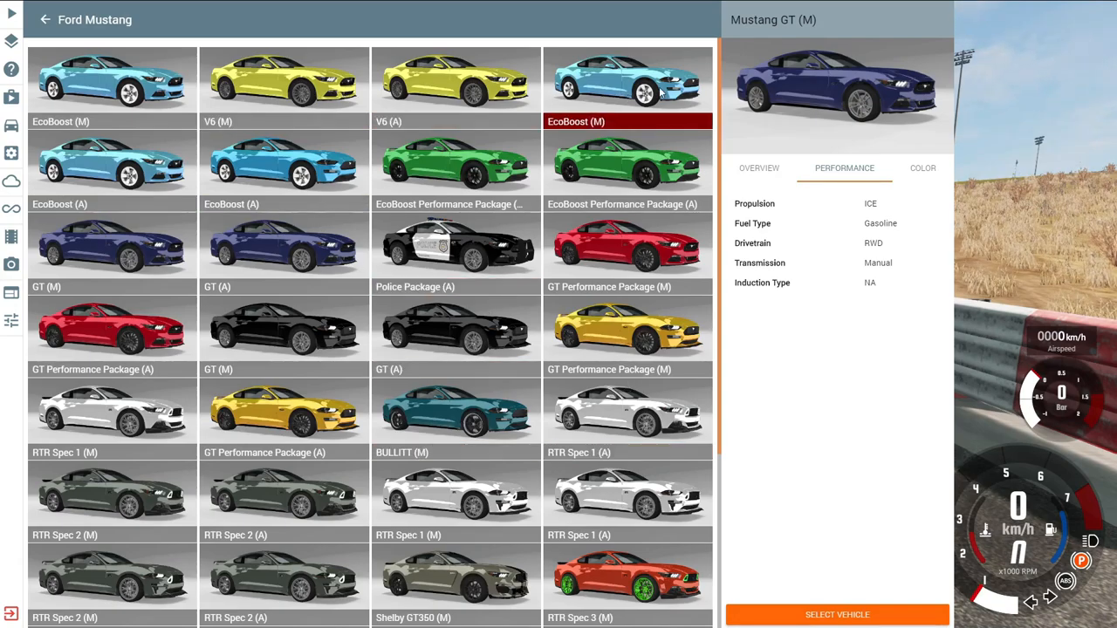
click(627, 330)
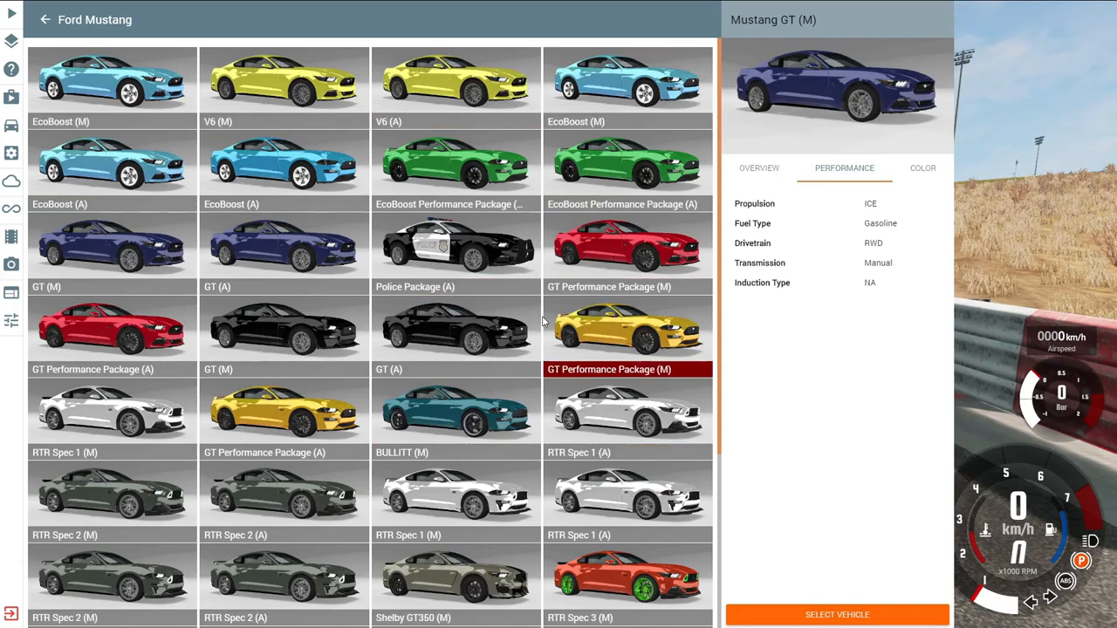
scroll(down, 3)
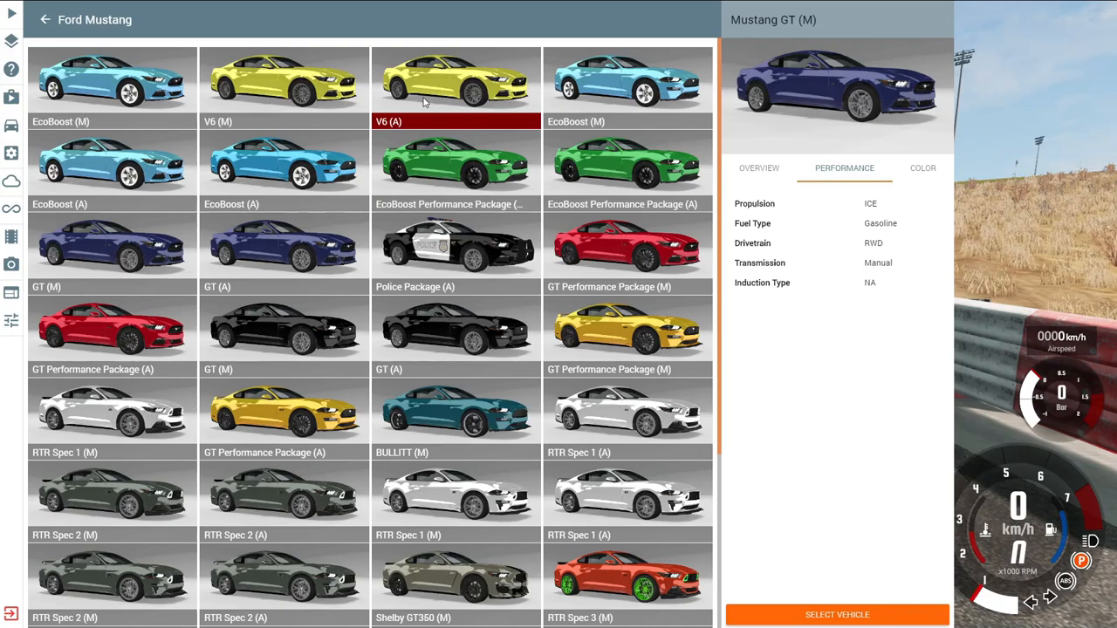
click(836, 615)
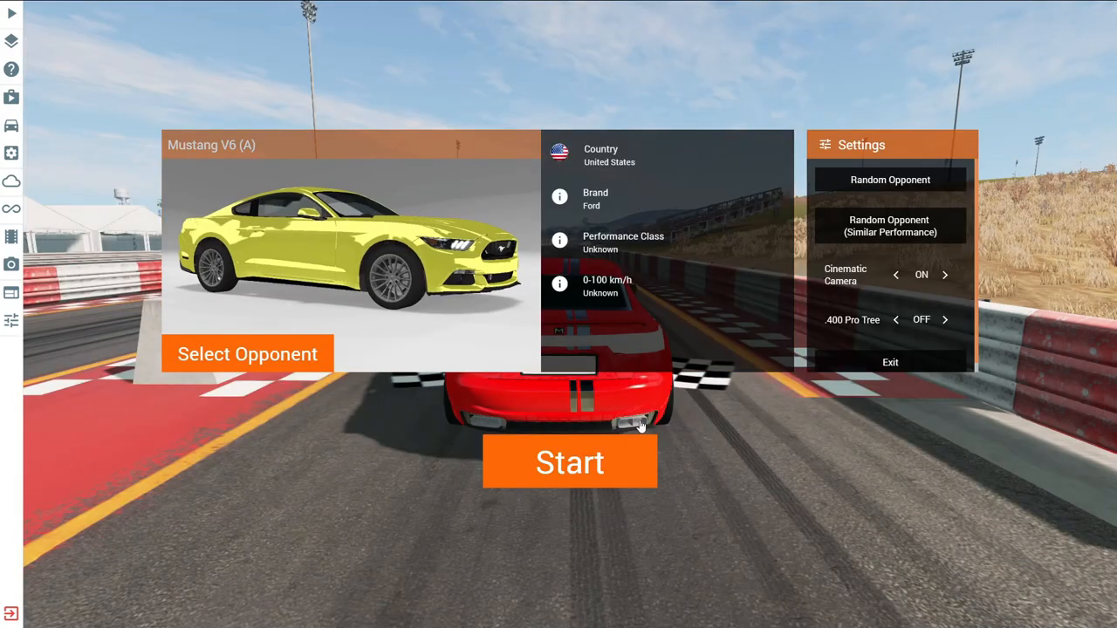
Step: Start the quarter-mile drag race against the V6 Mustang
click(569, 461)
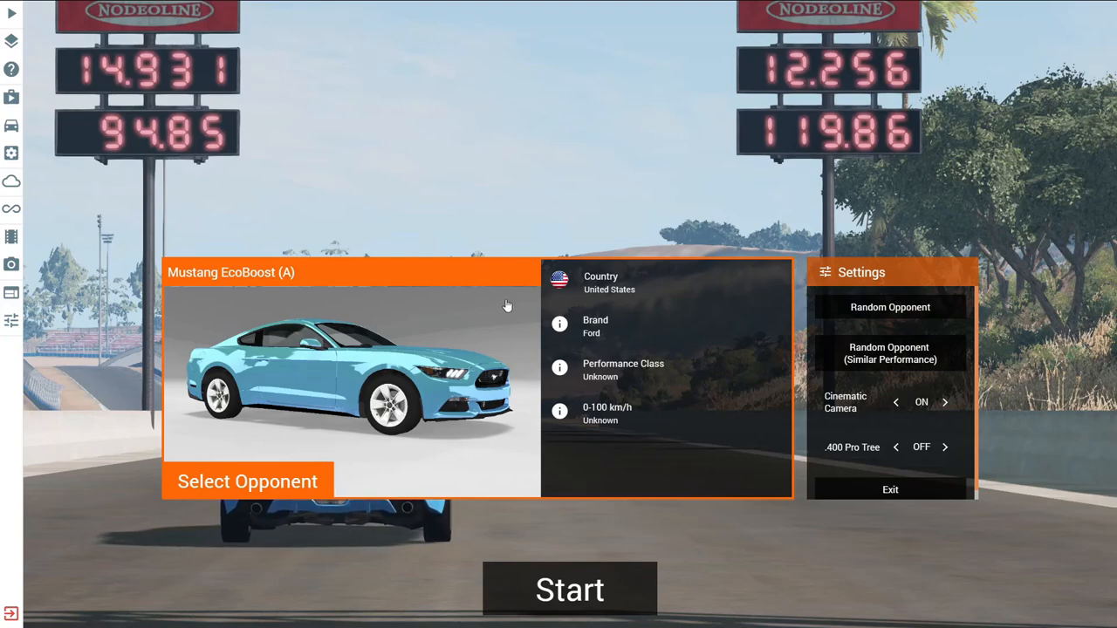
Step: Start and launch the quarter-mile run against the EcoBoost Mustang
click(568, 588)
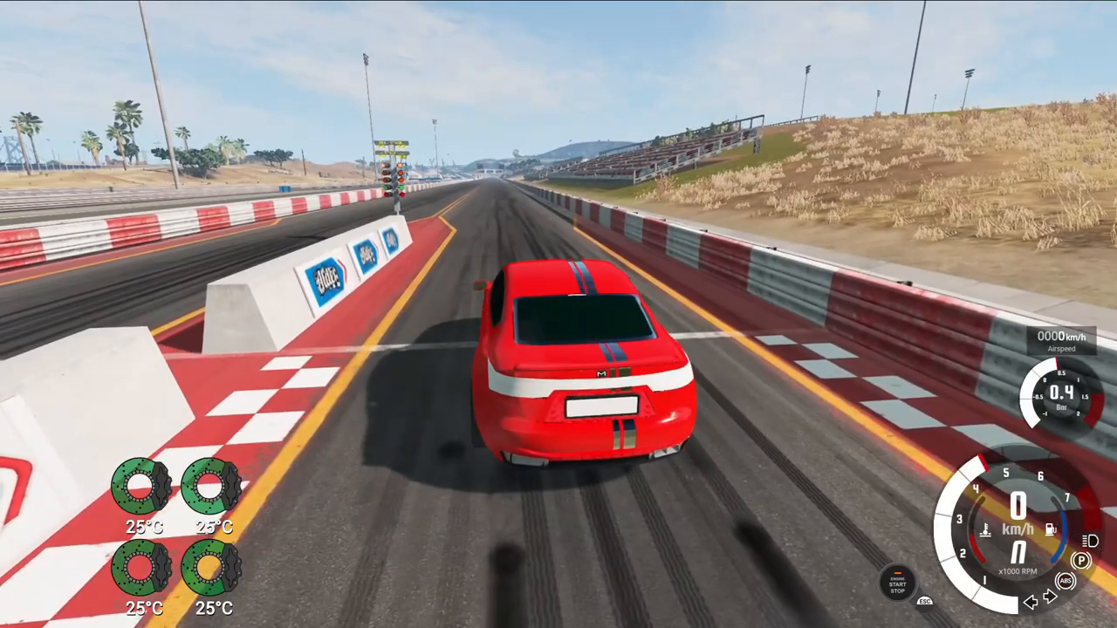
key(w)
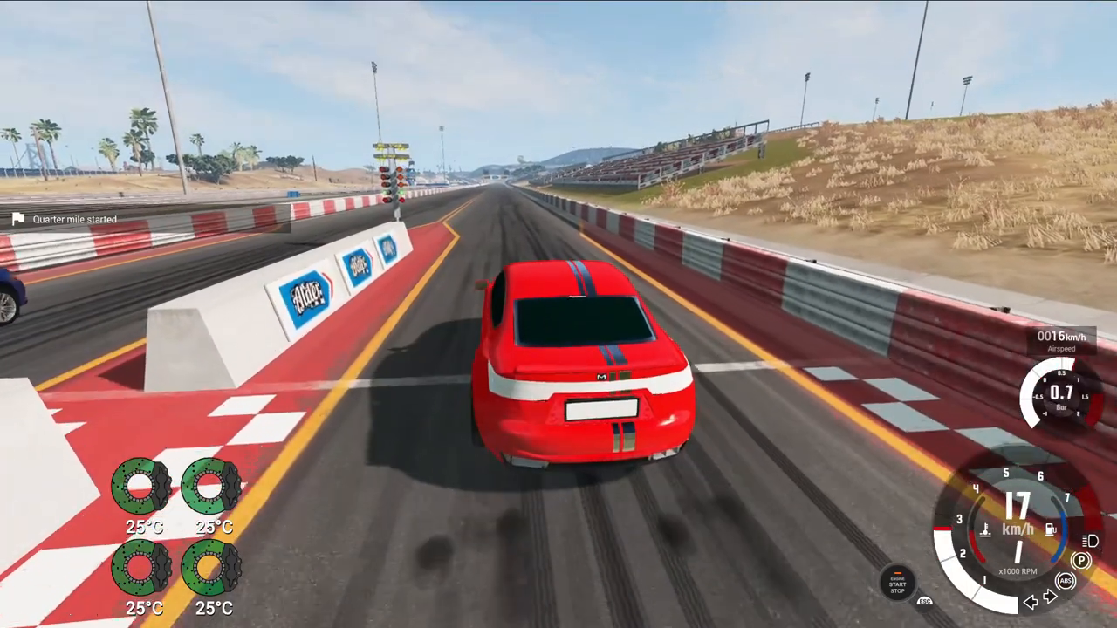
key(w)
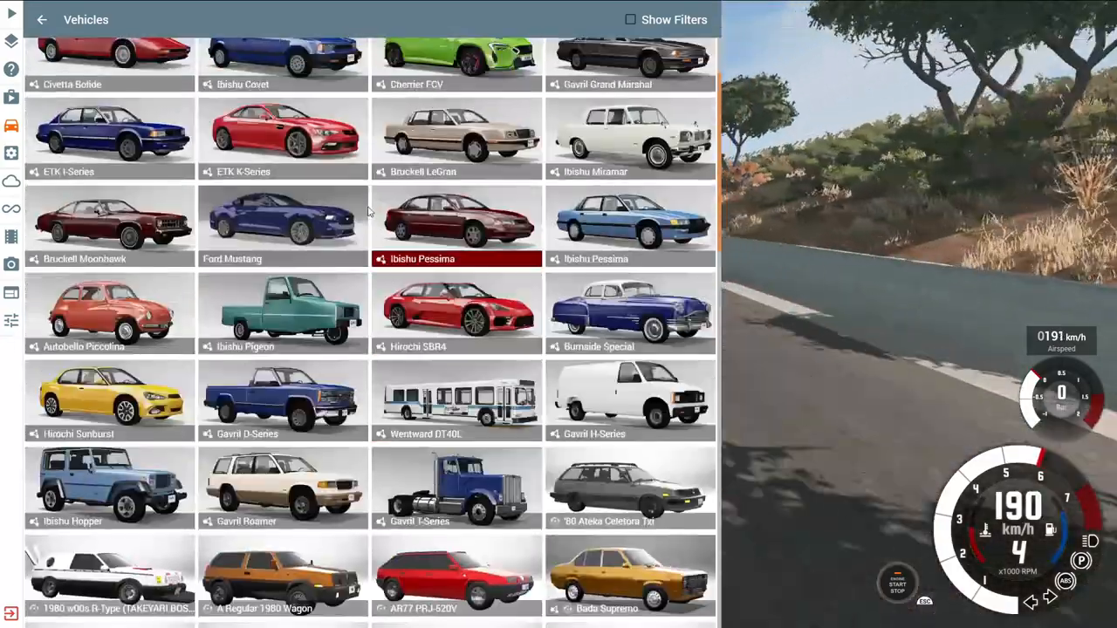
Step: Choose the Ford Mustang Shelby GT500 (DCT) as the next opponent
click(283, 218)
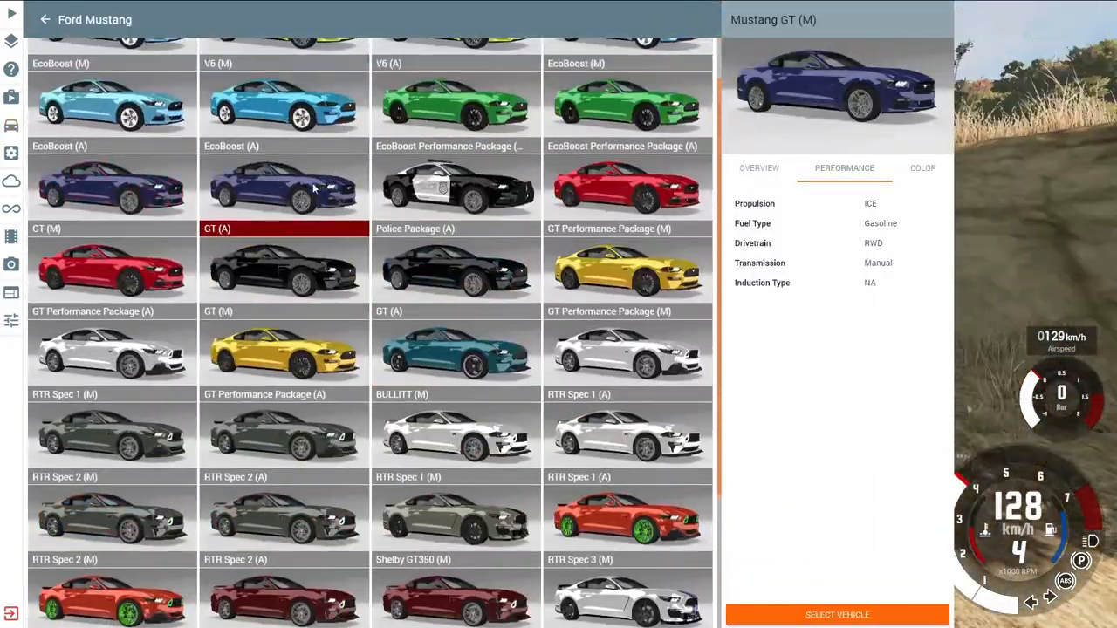
scroll(down, 3)
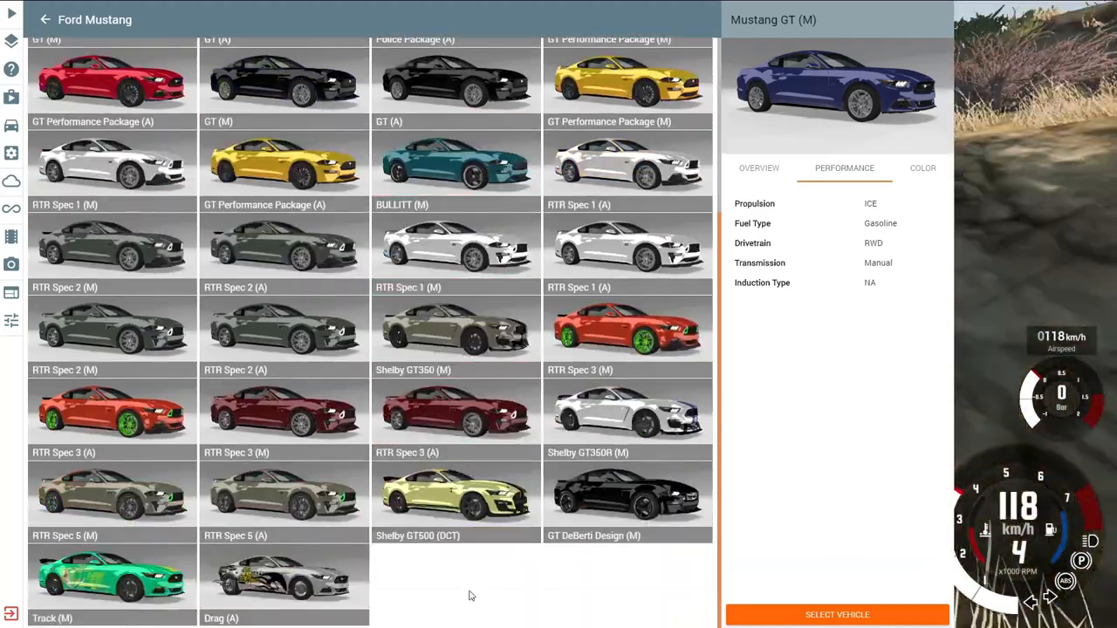
click(455, 497)
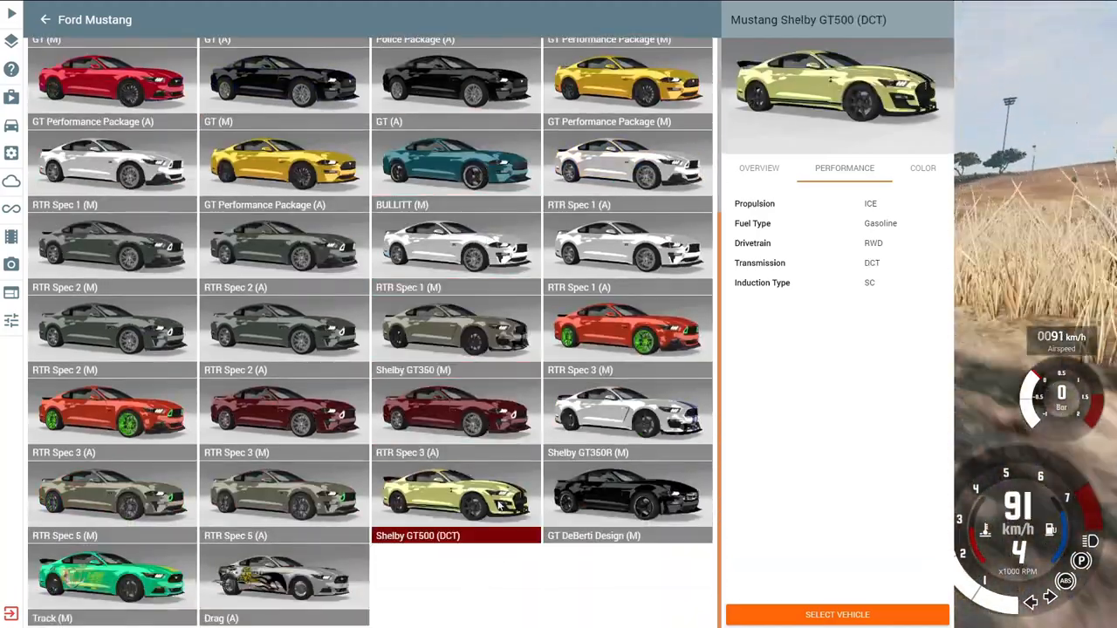
click(837, 614)
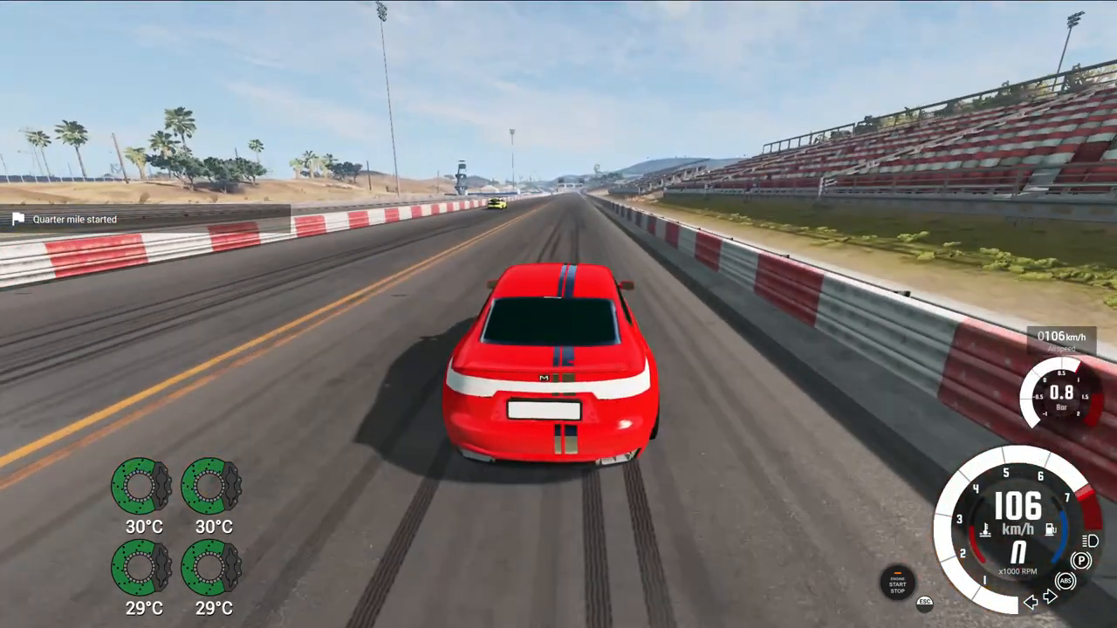
Step: Drive through the quarter mile until the boards read 8.749 s and 11.964 s
key(w)
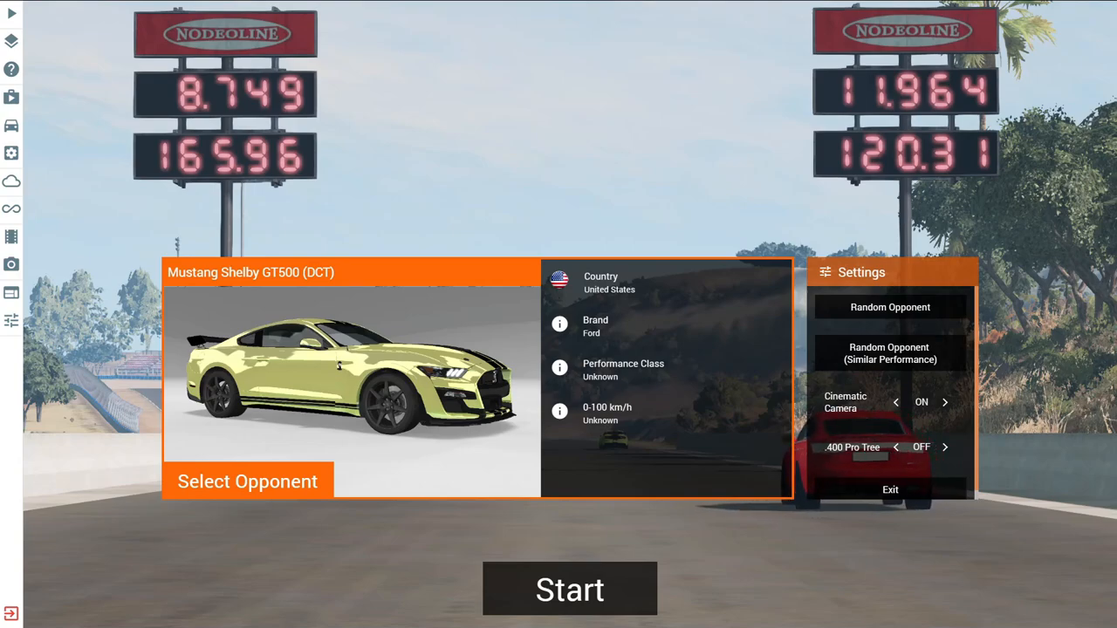
Step: Exit the drag strip and start the circuit lap countdown
click(569, 588)
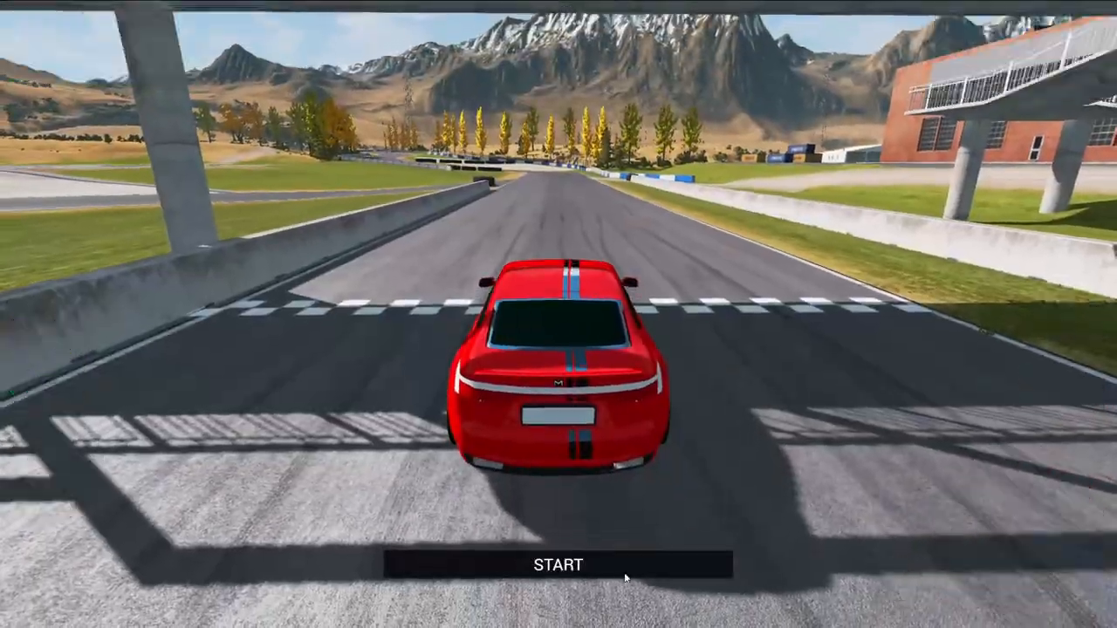
click(557, 564)
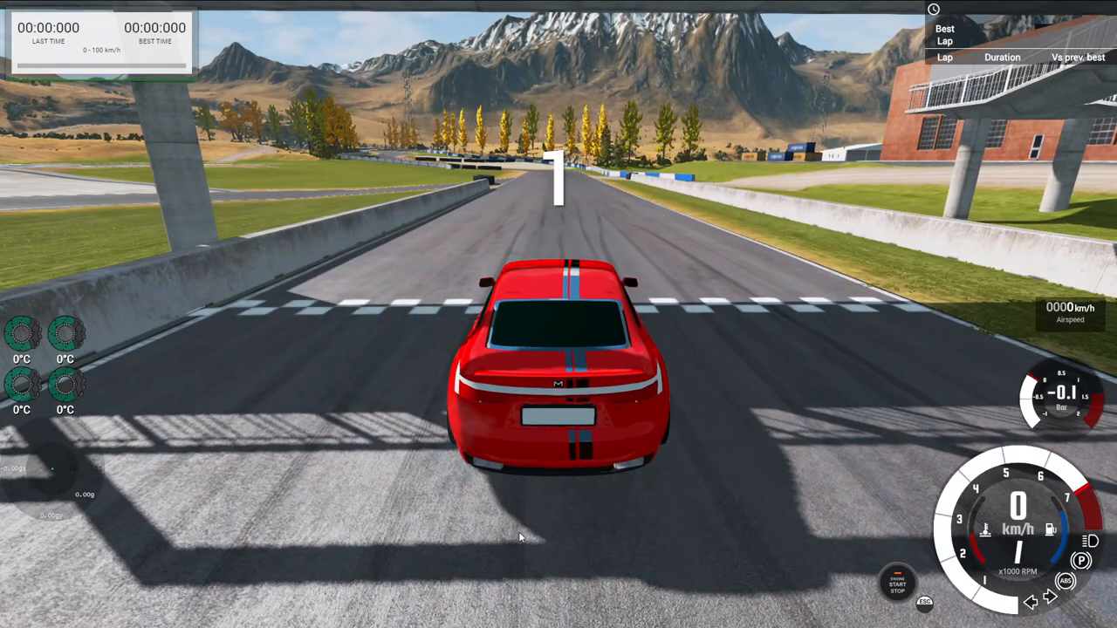
key(w)
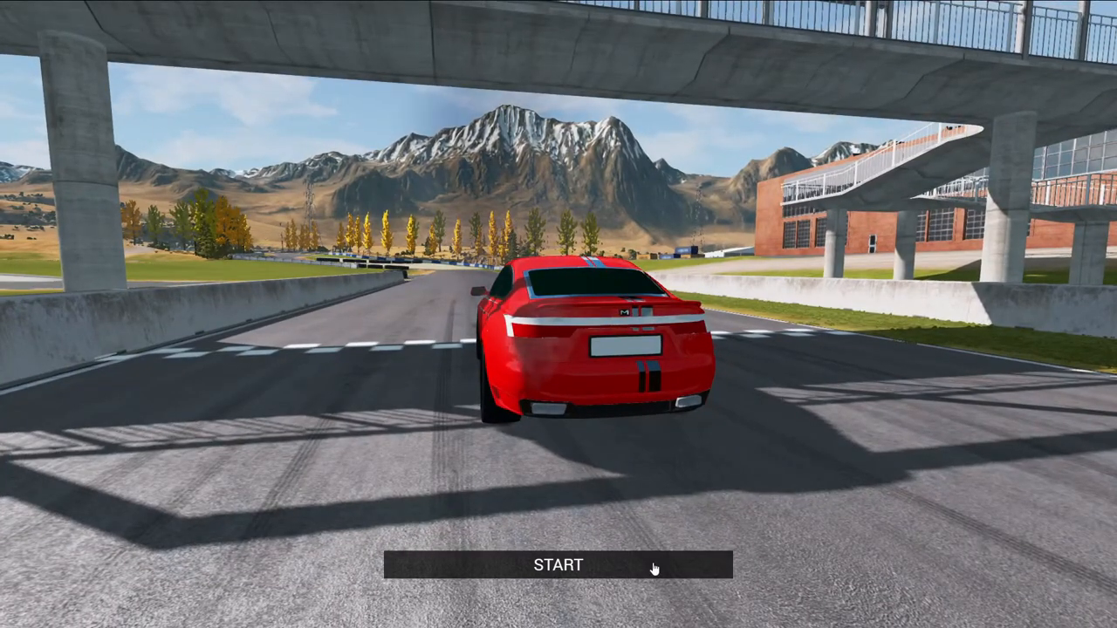
Step: Start the time trial with the red Maven coupe so the 3-second countdown begins
click(558, 564)
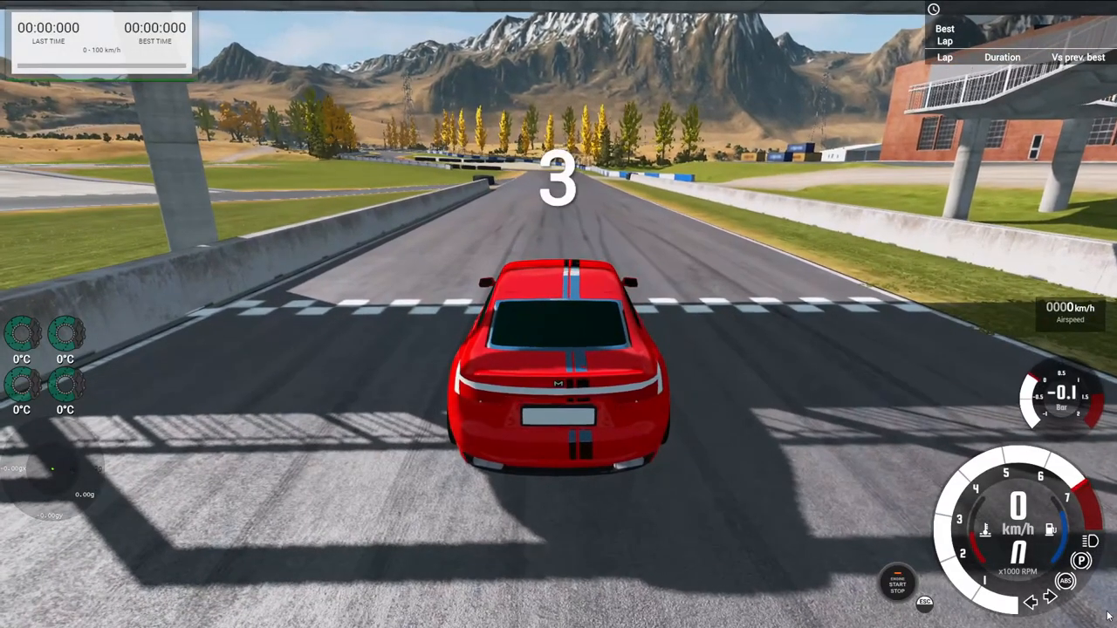